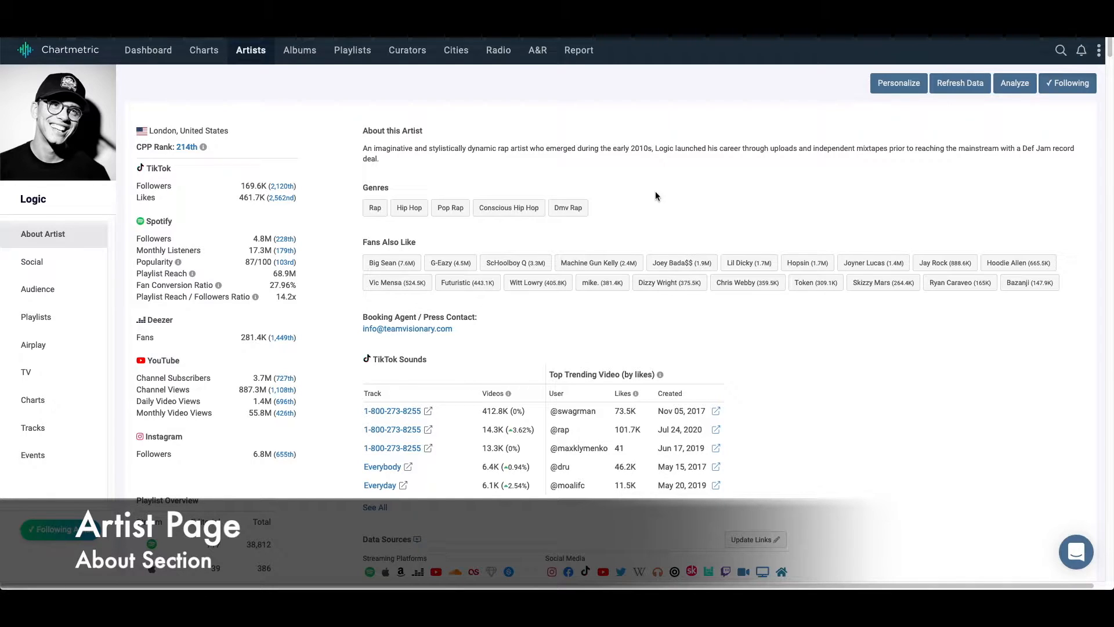
mouse_move(643, 178)
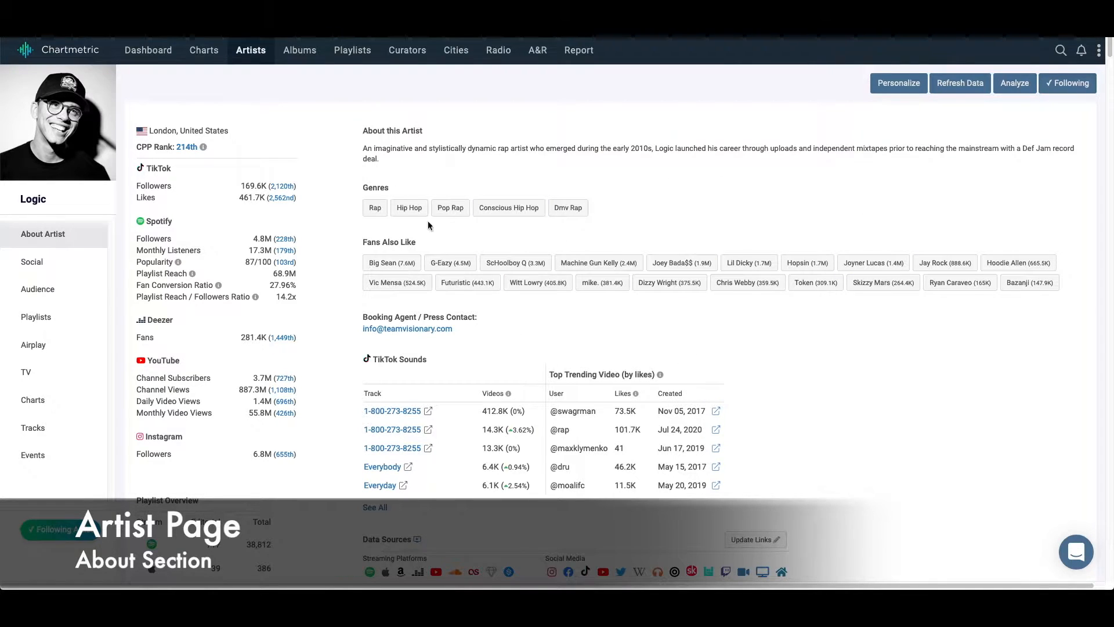
mouse_move(503, 339)
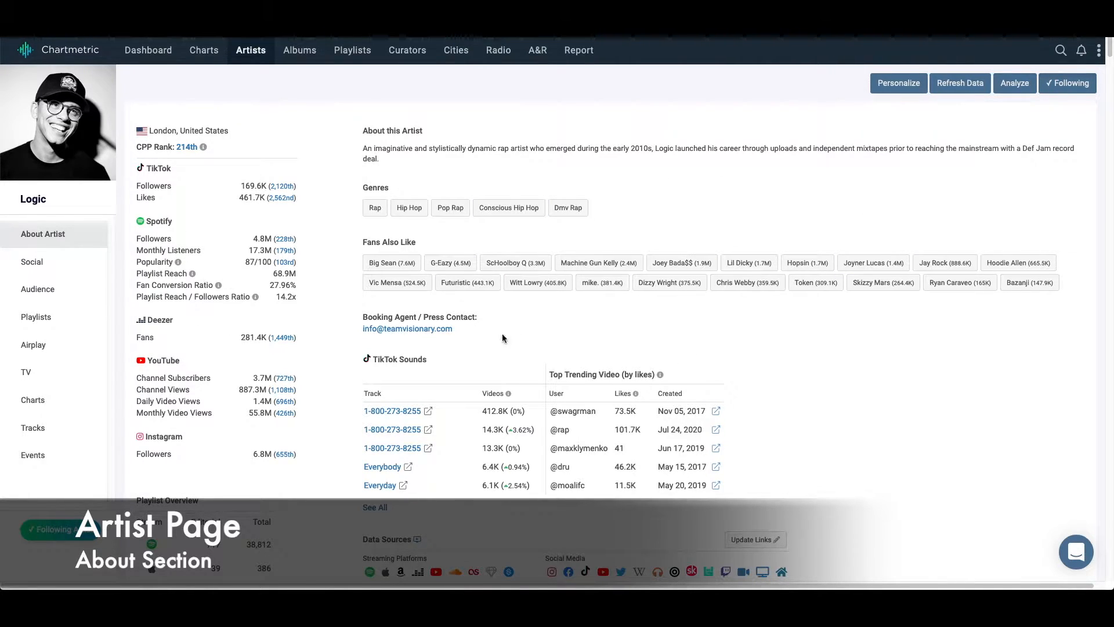
Step: Scroll down Logic's Fan Metrics and turn off chart hover synchronisation
scroll("down", 3)
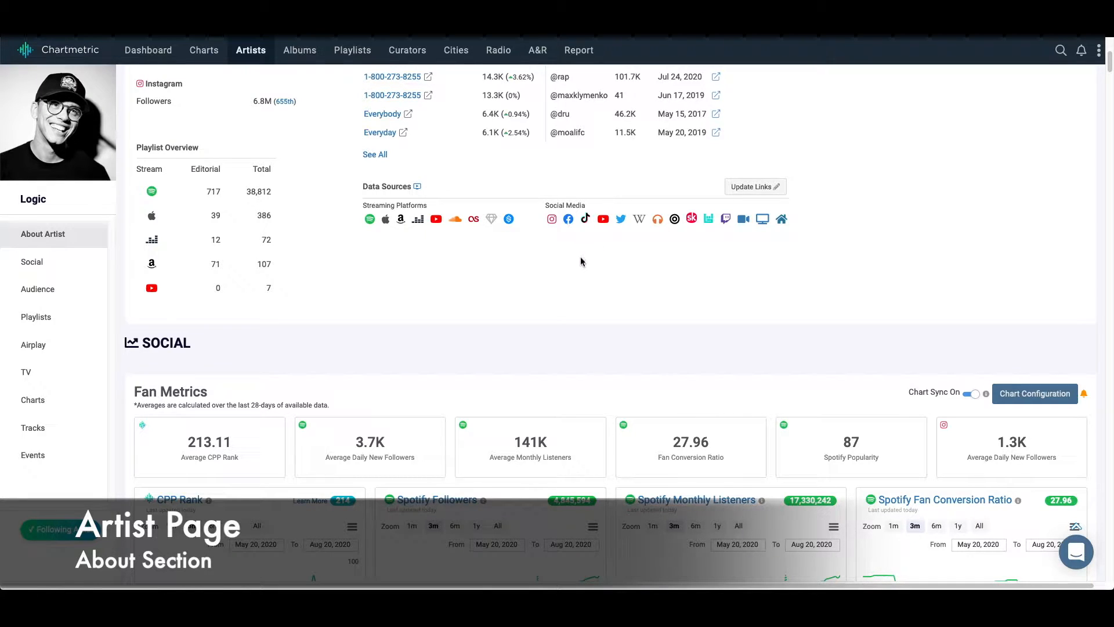
scroll("down", 3)
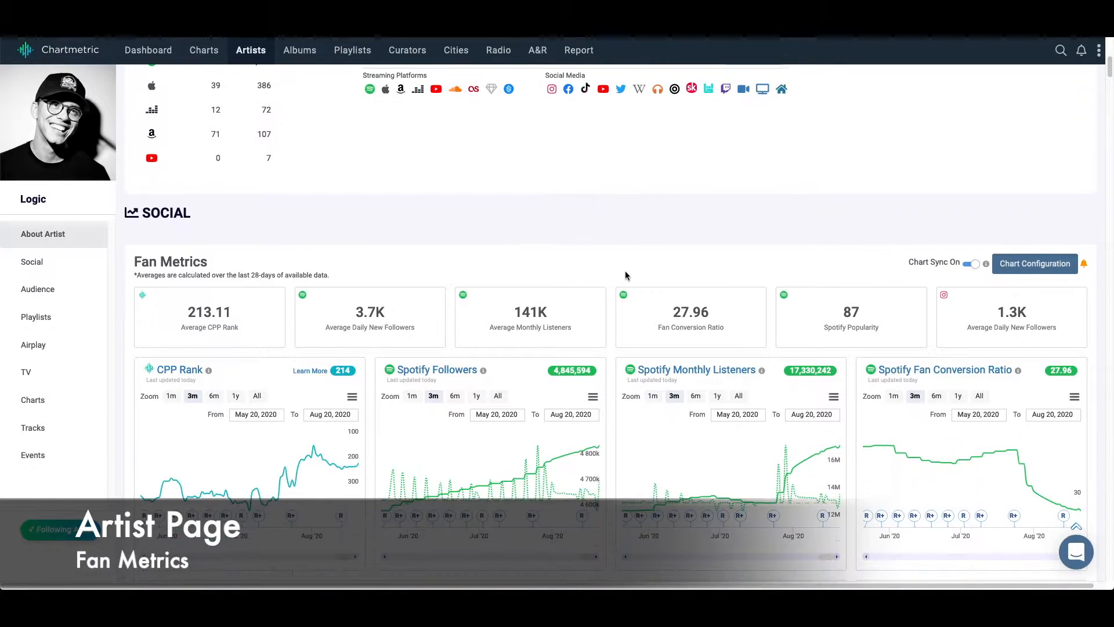
scroll("down", 3)
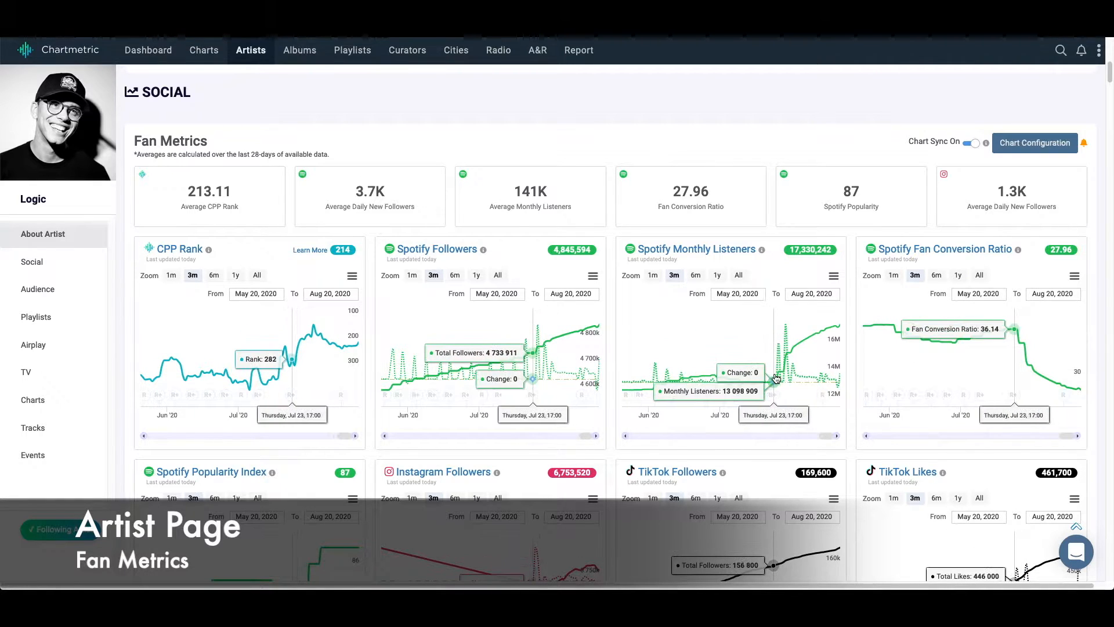
left_click(972, 143)
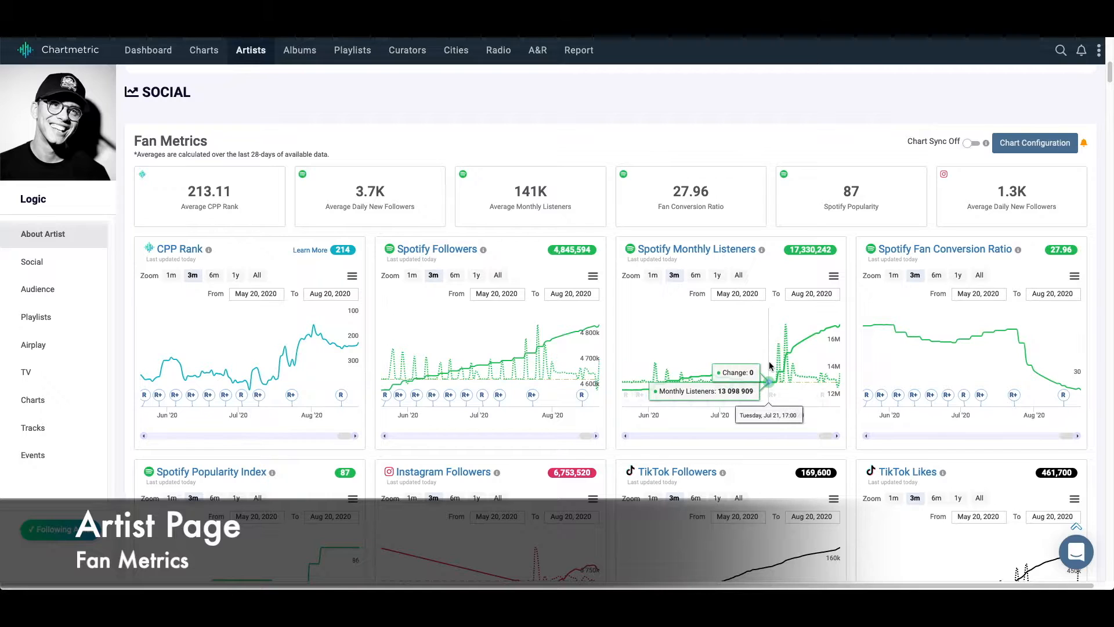
mouse_move(781, 379)
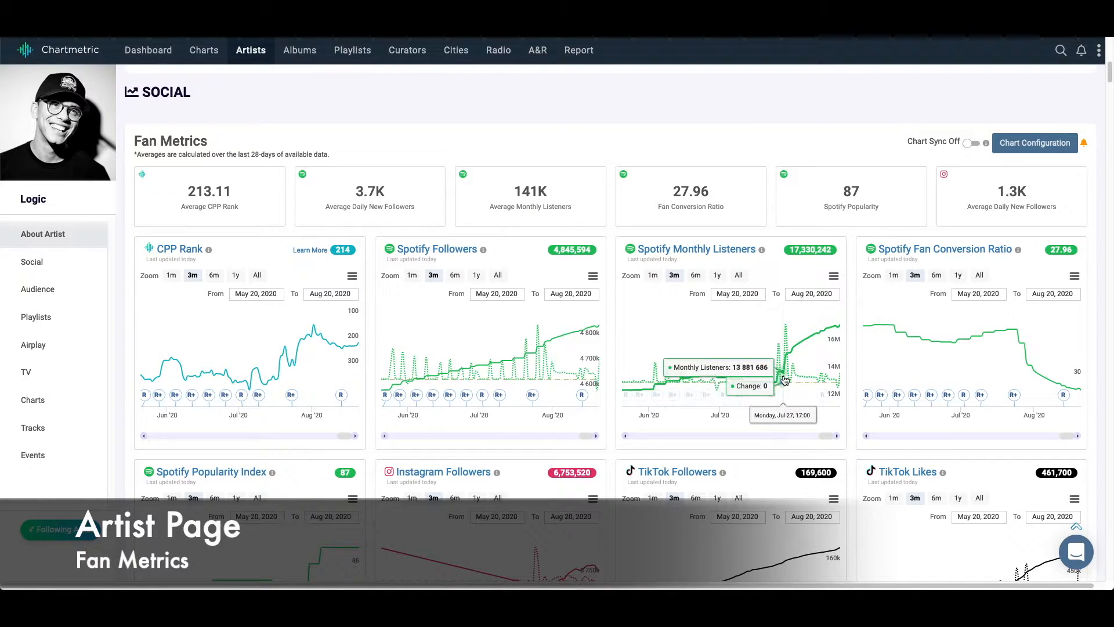
mouse_move(776, 383)
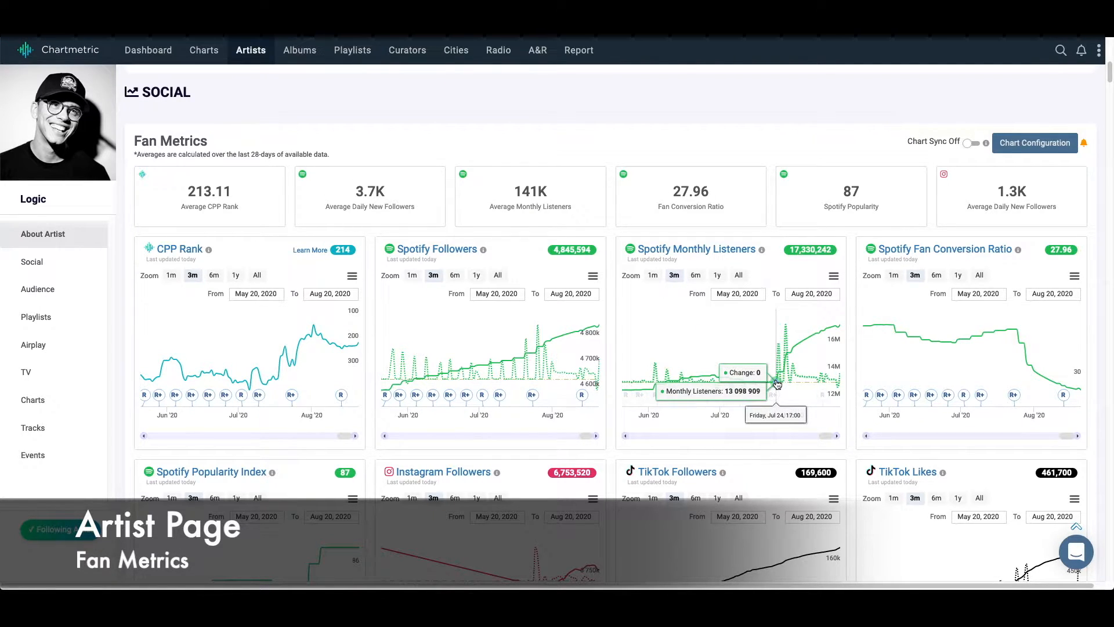
mouse_move(801, 355)
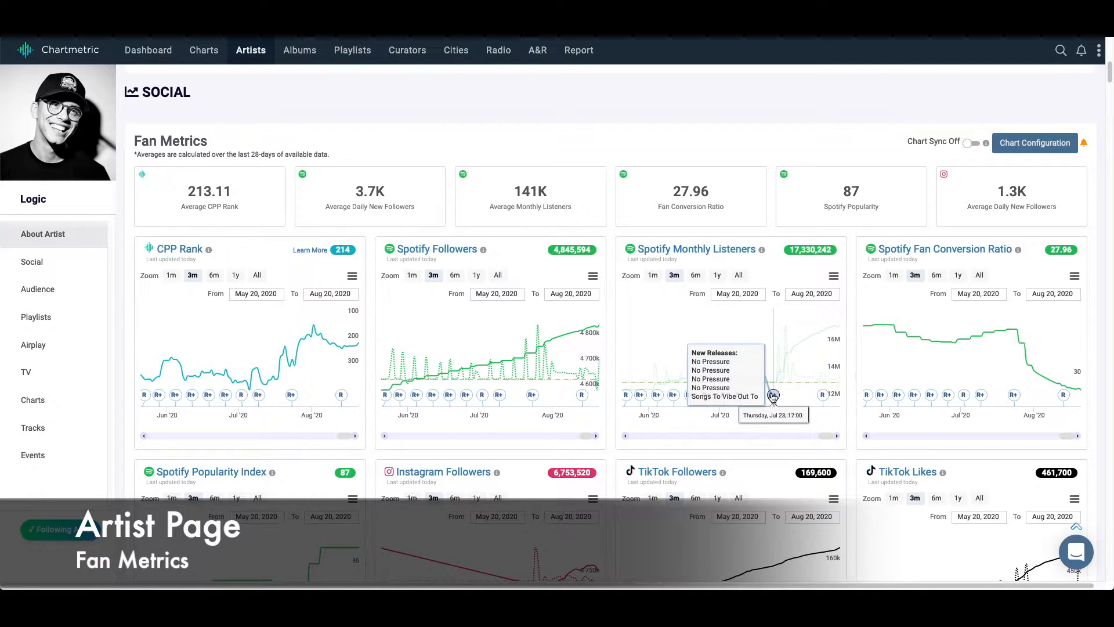
mouse_move(808, 353)
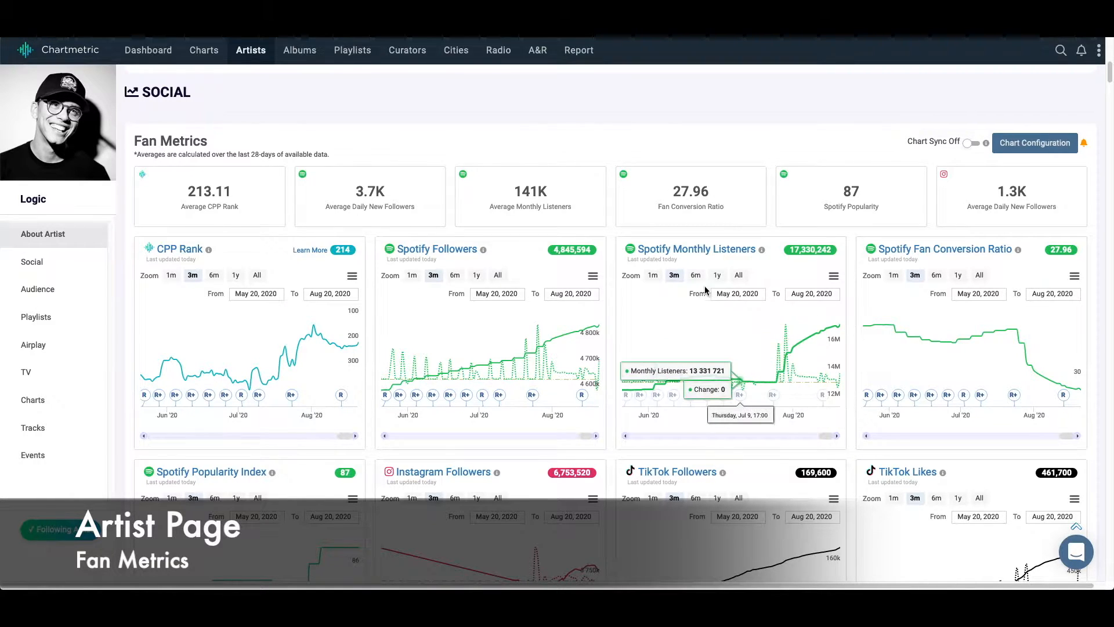
Step: Turn chart synchronisation back on and scroll further down the fan metrics
left_click(696, 276)
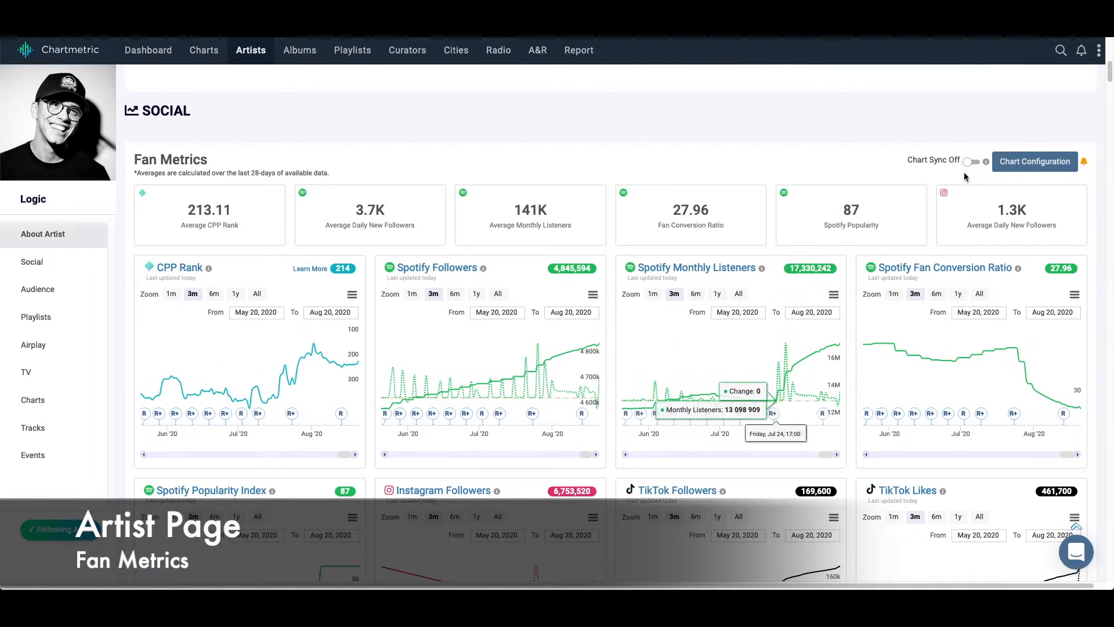
left_click(969, 162)
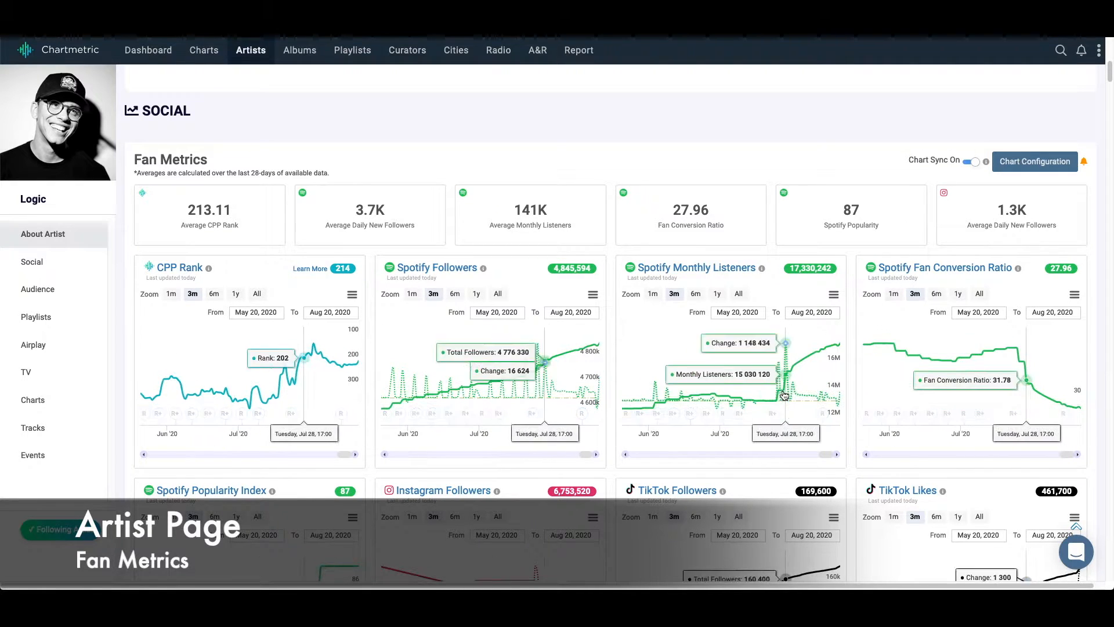
scroll("down", 3)
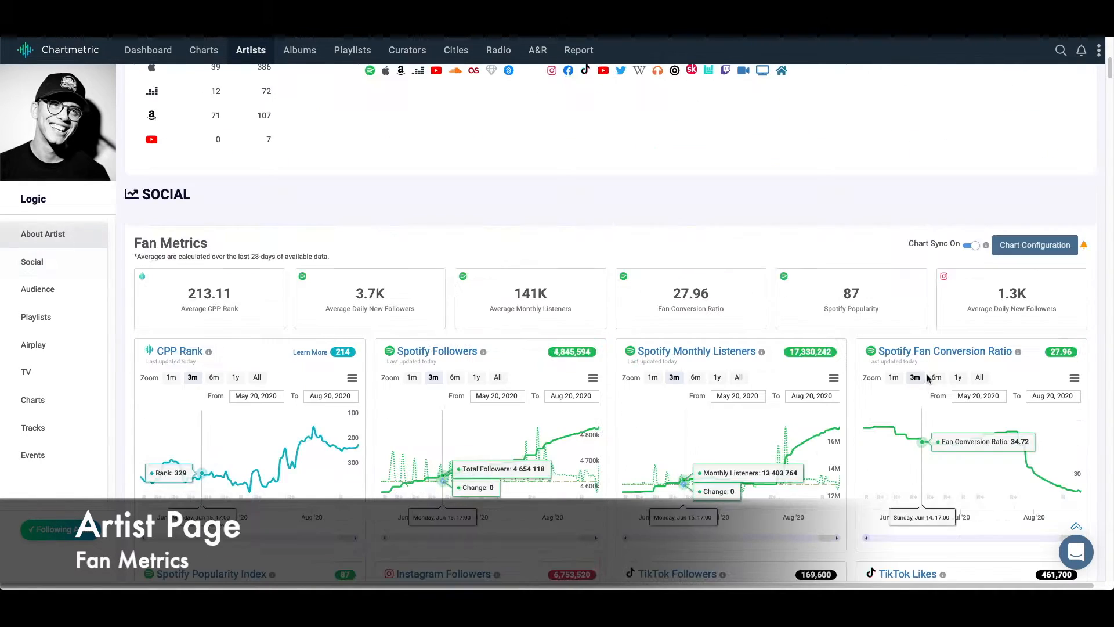
scroll("down", 3)
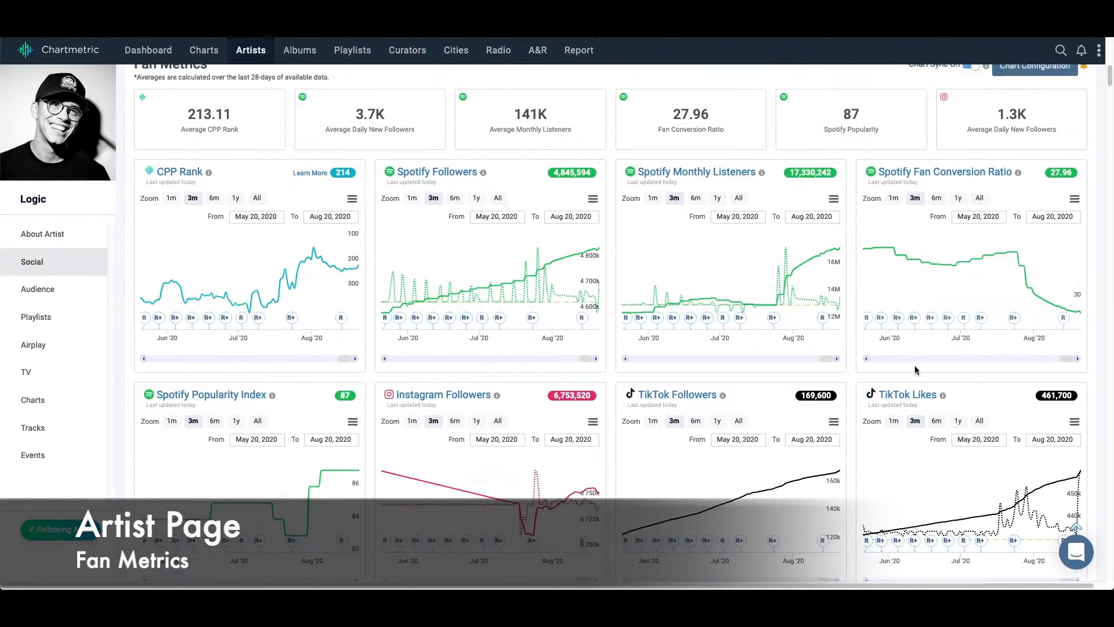
Step: Set Chart Configuration to 22 charts, apply, and scroll through the added metrics
left_click(1035, 66)
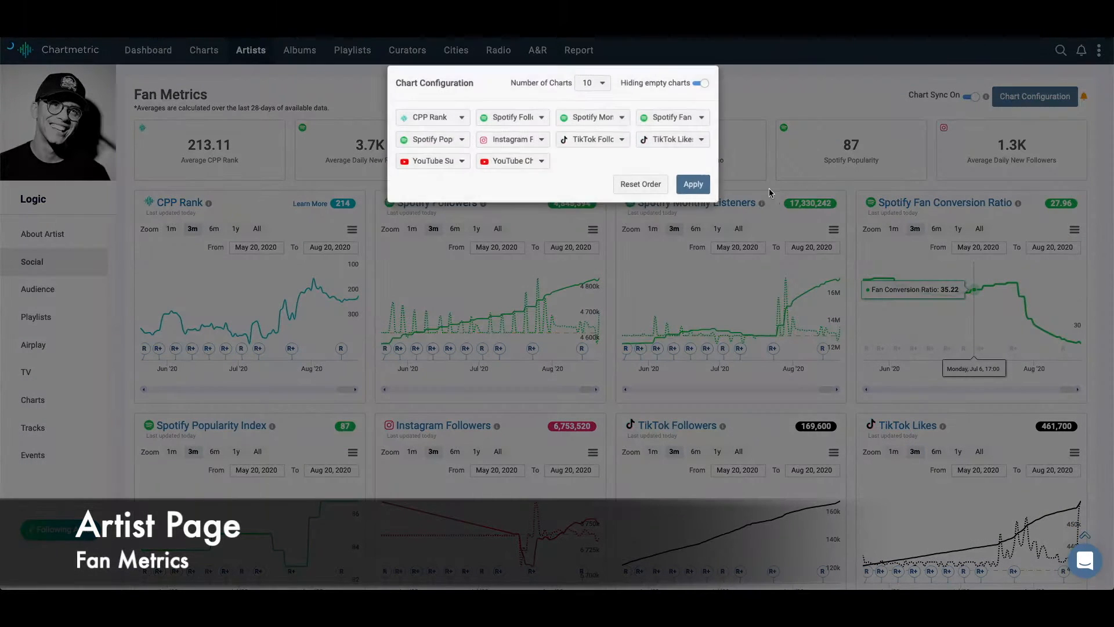
left_click(593, 83)
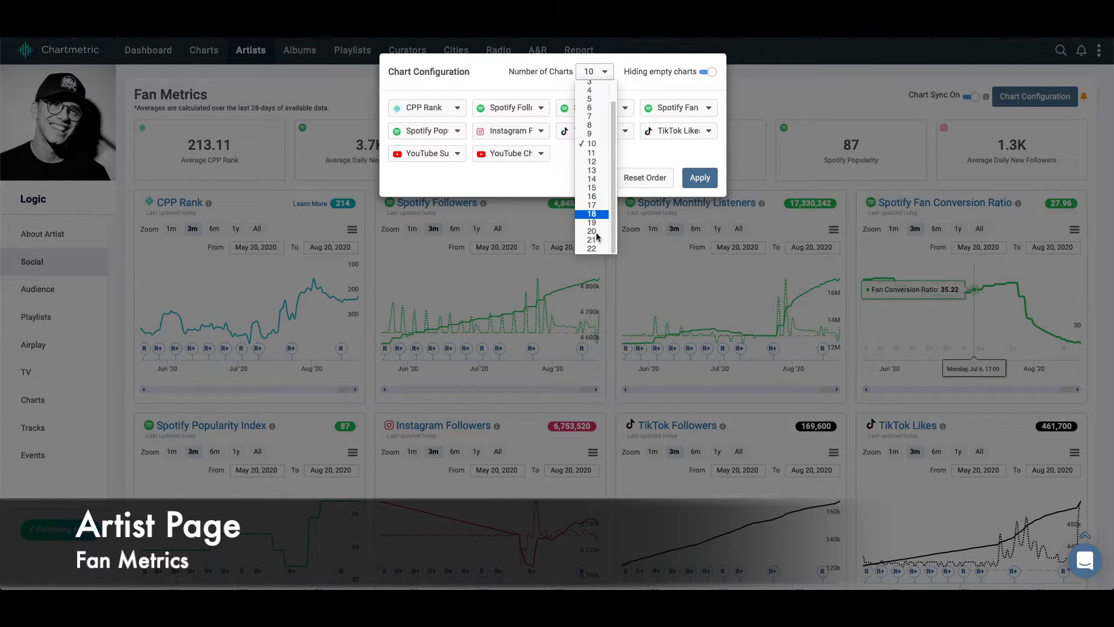
left_click(591, 249)
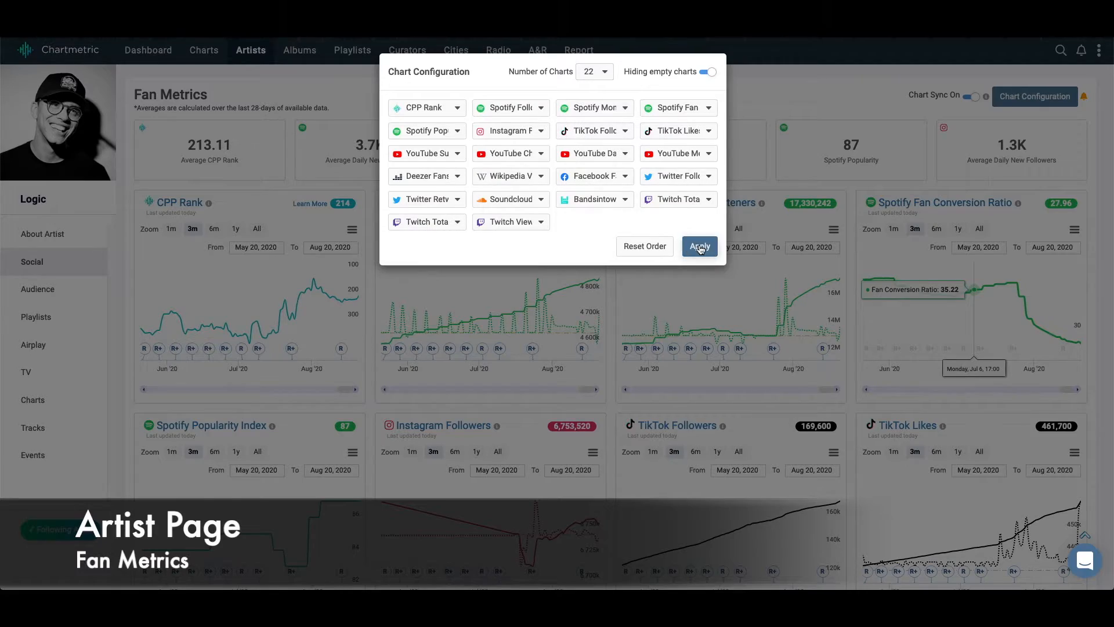
left_click(699, 246)
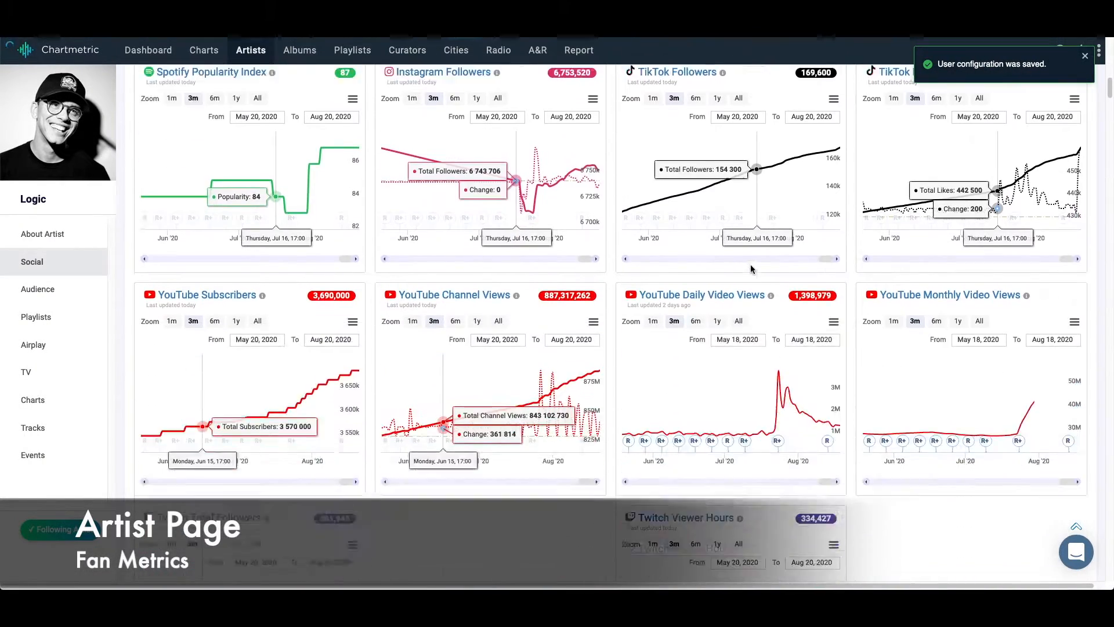
scroll("down", 3)
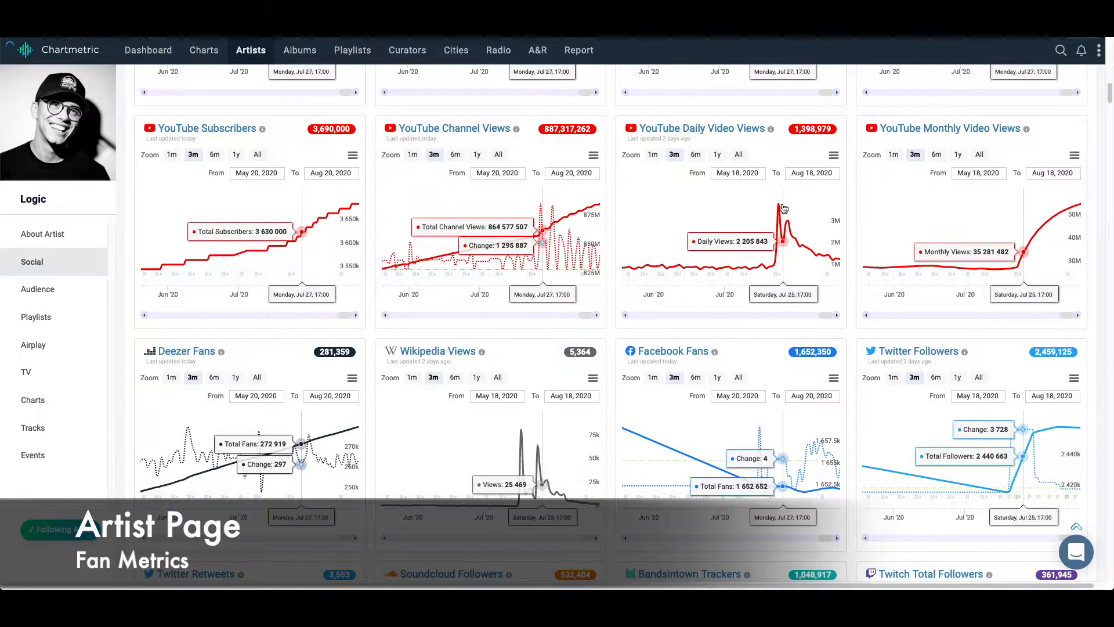
scroll("down", 3)
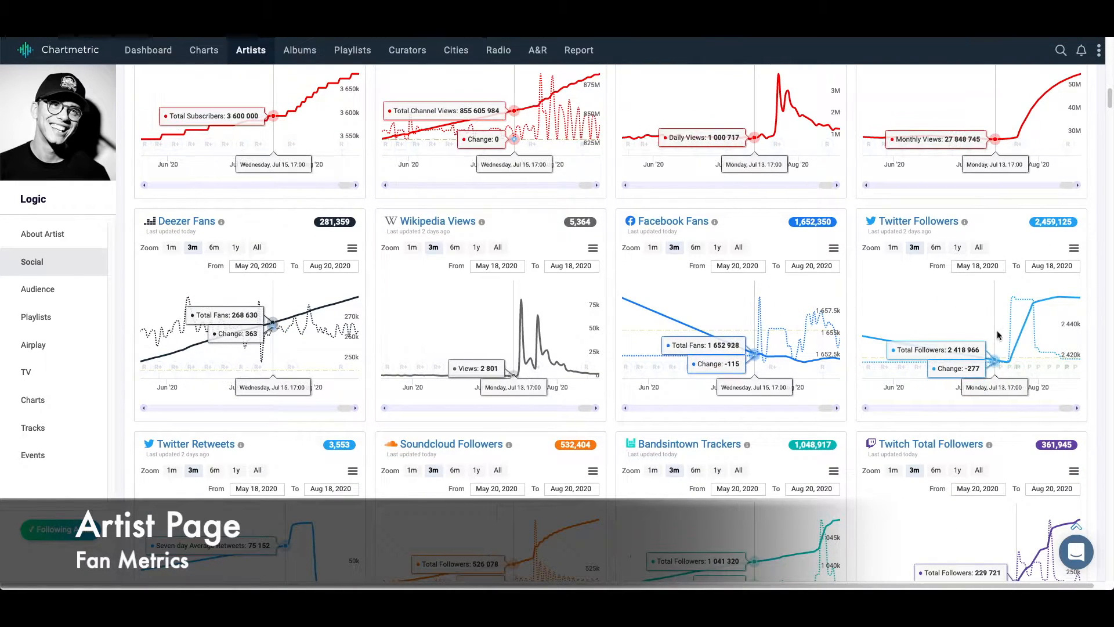
scroll("down", 3)
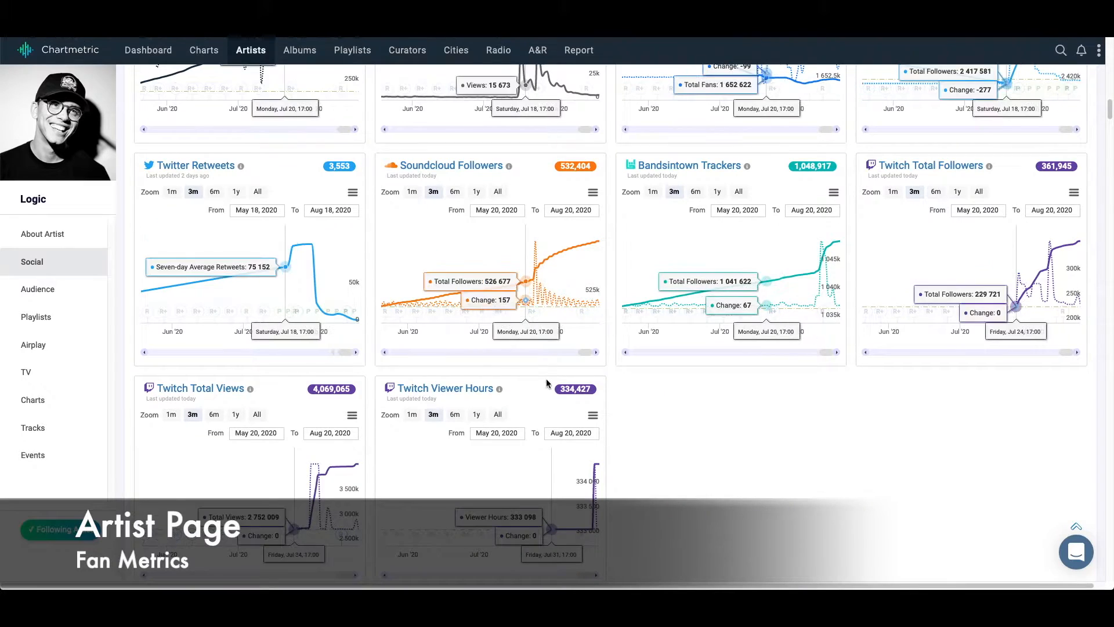
scroll("up", 3)
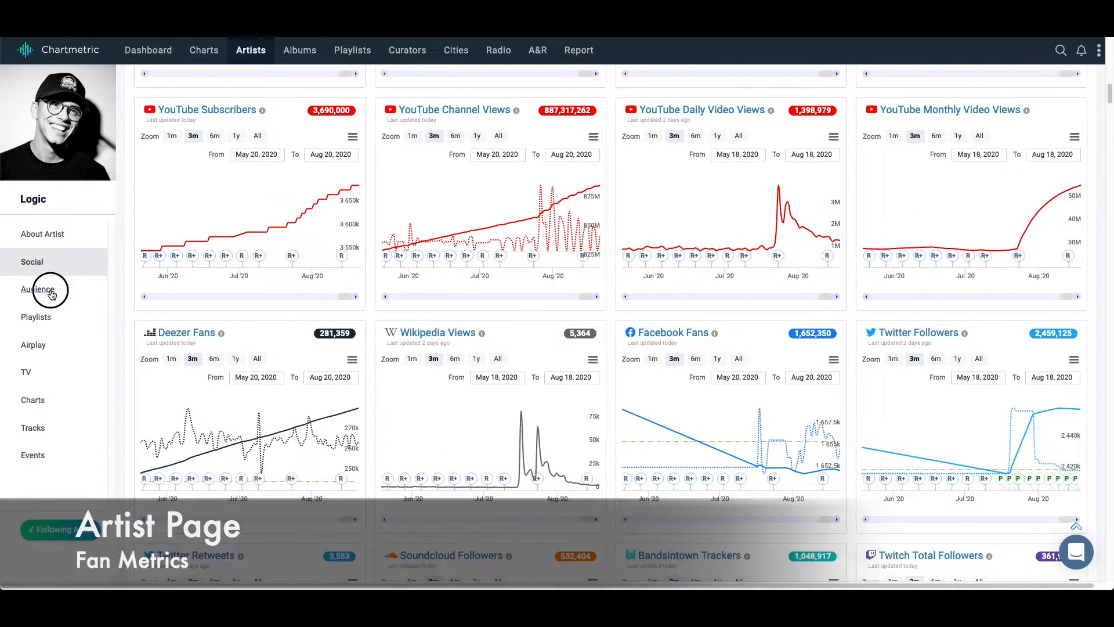
left_click(37, 289)
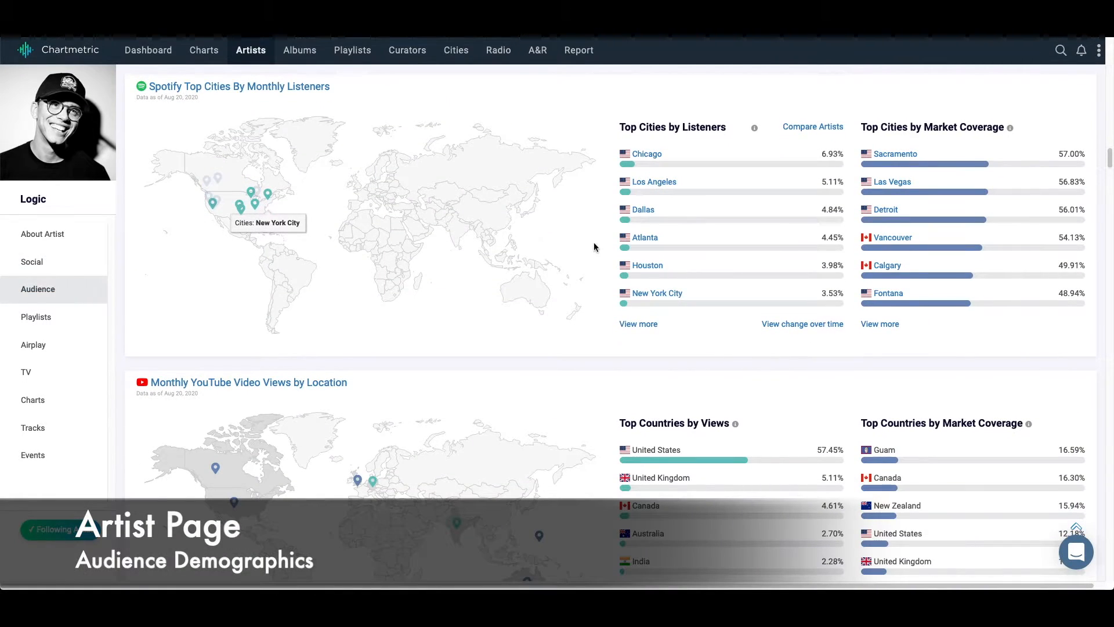
mouse_move(572, 257)
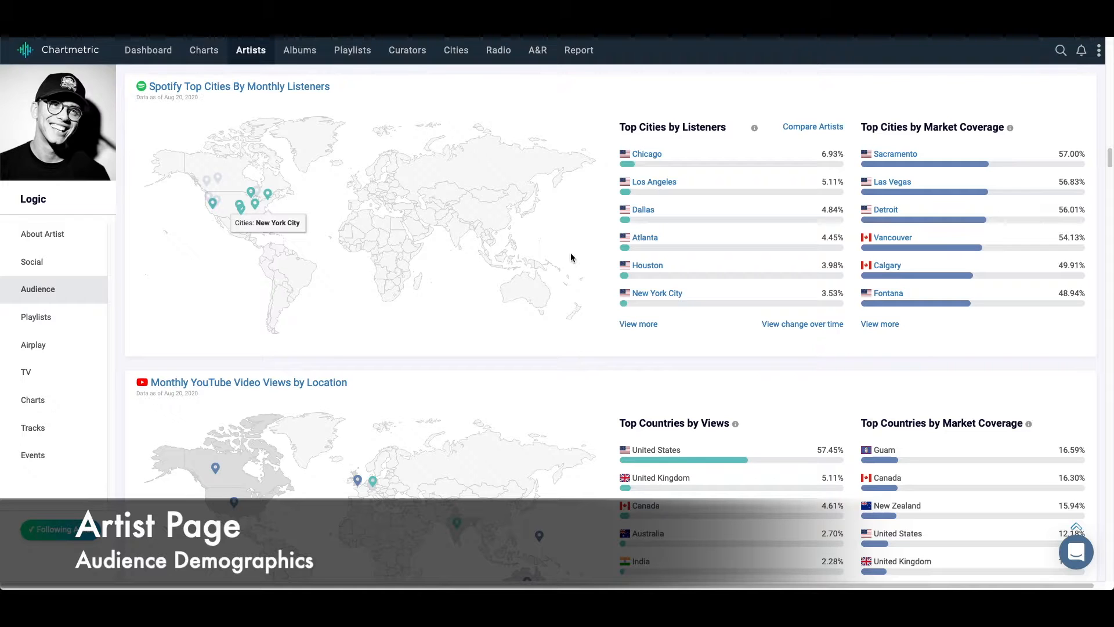
scroll("down", 3)
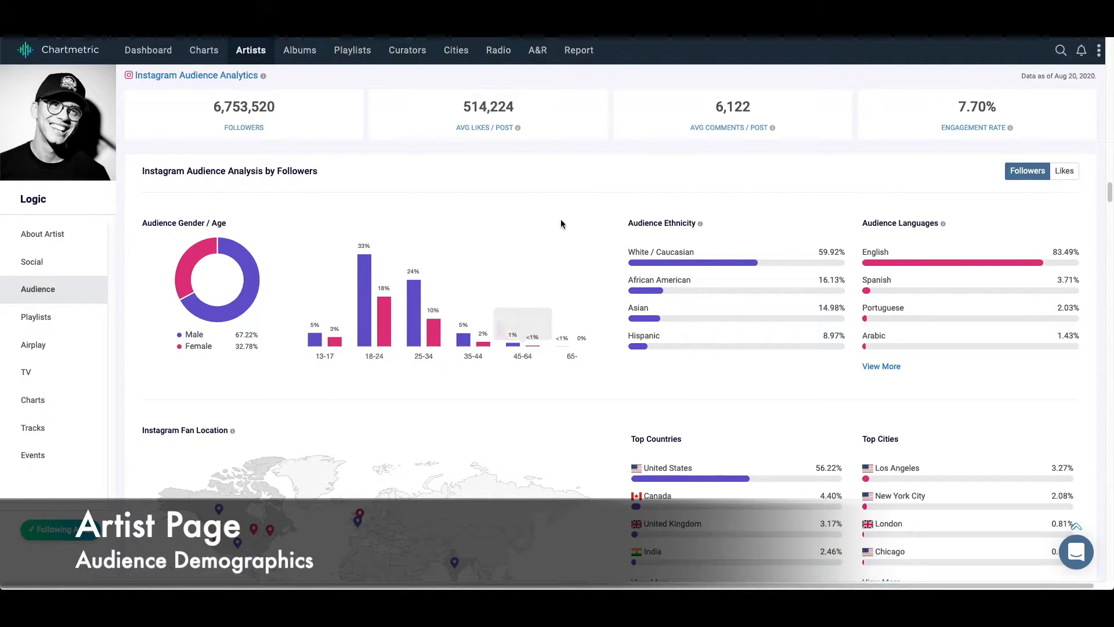
scroll("down", 3)
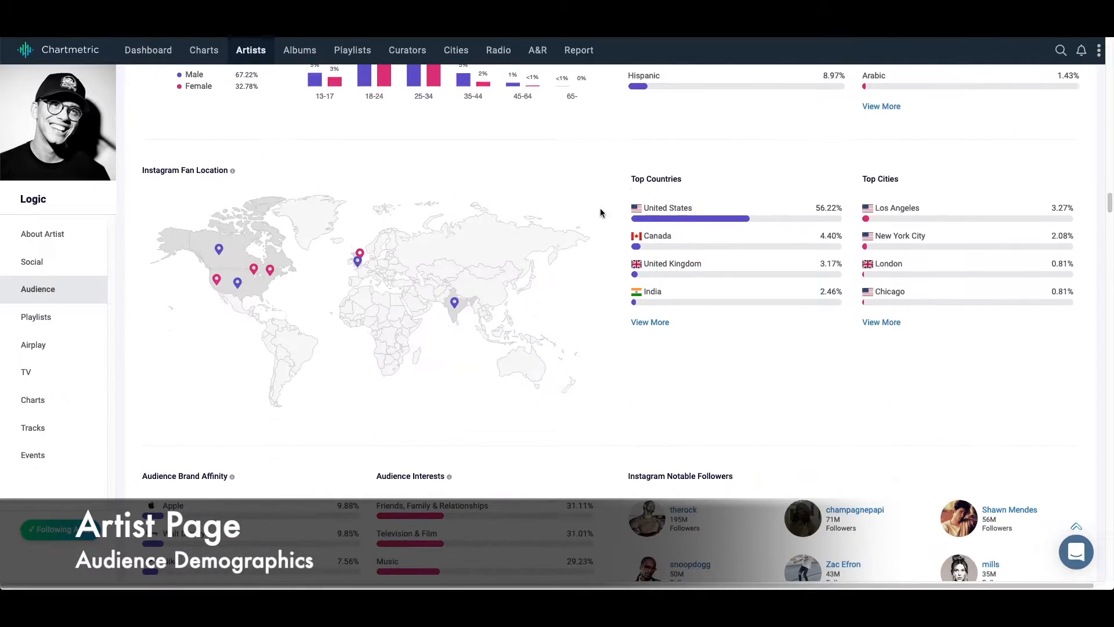
scroll("down", 3)
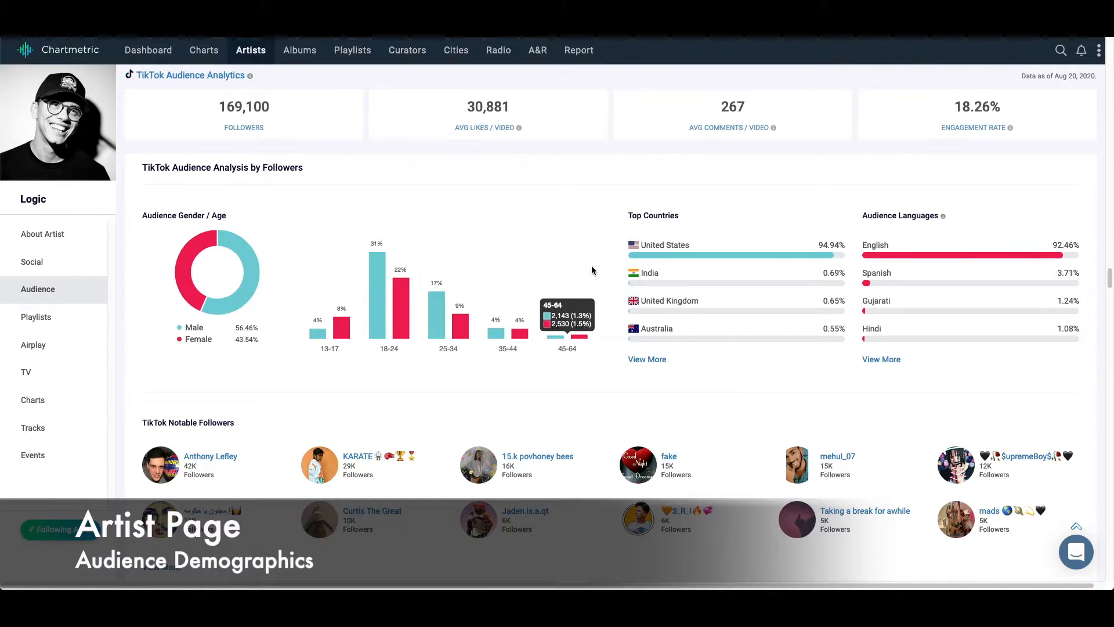
mouse_move(574, 274)
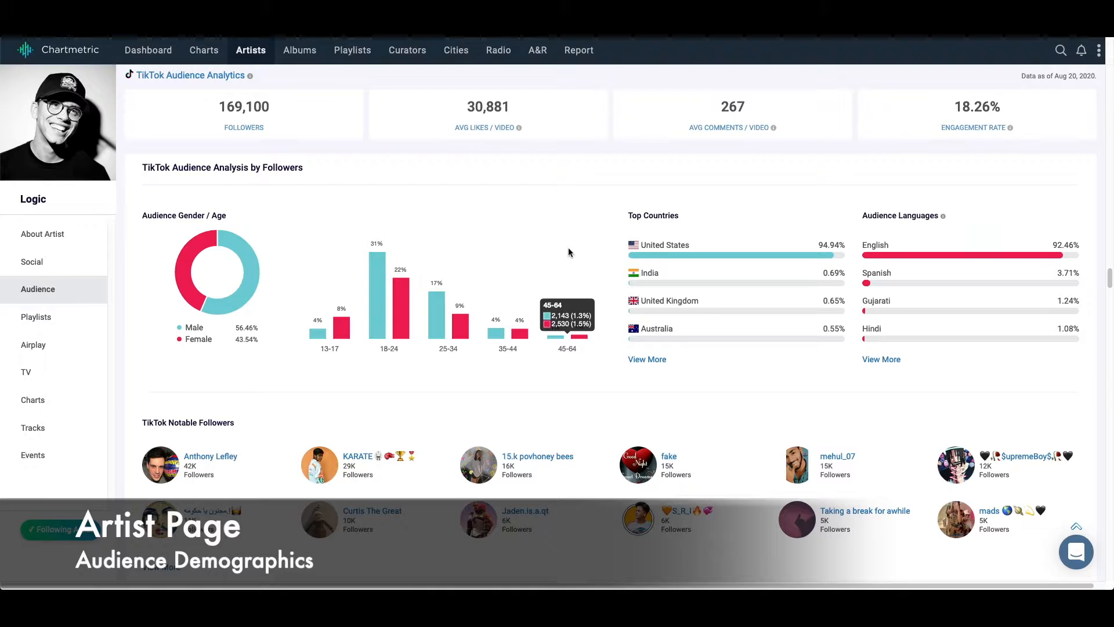
mouse_move(268, 243)
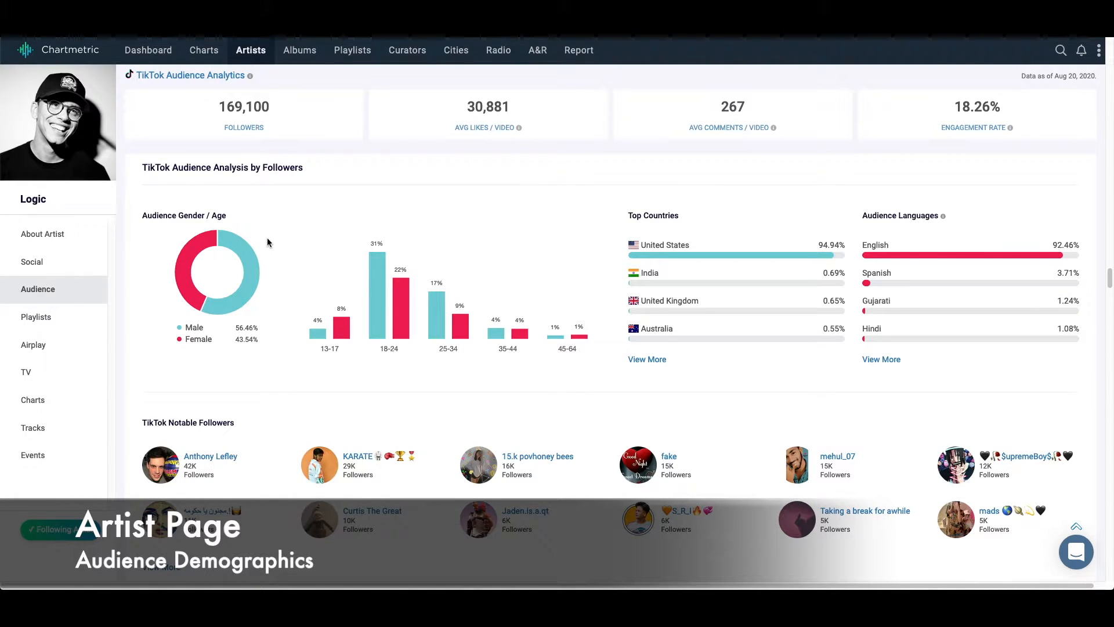
mouse_move(377, 278)
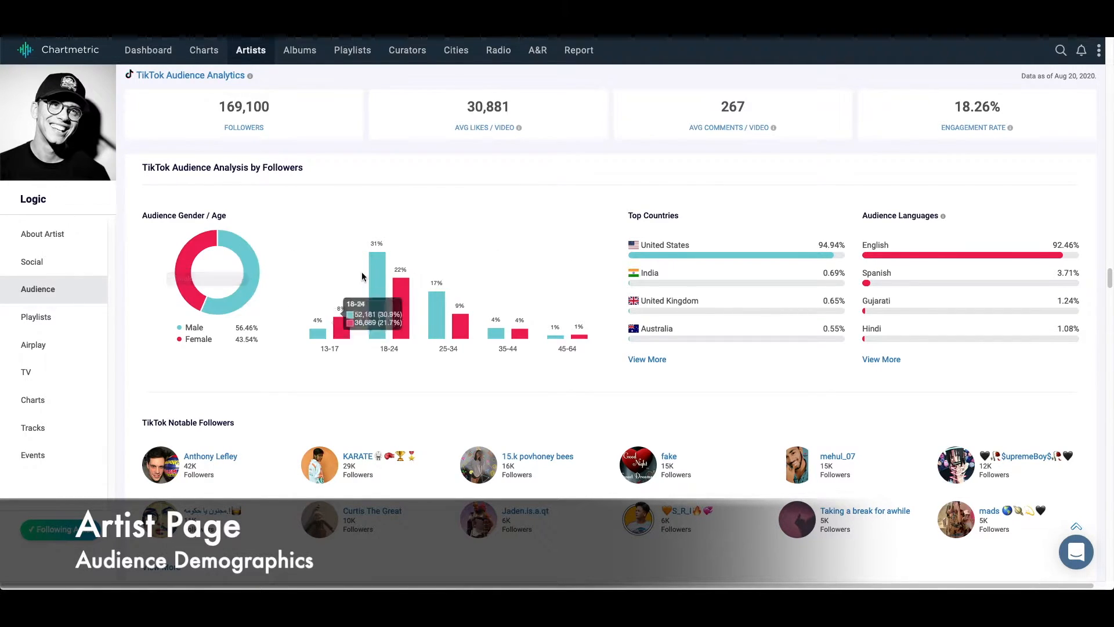
scroll("down", 3)
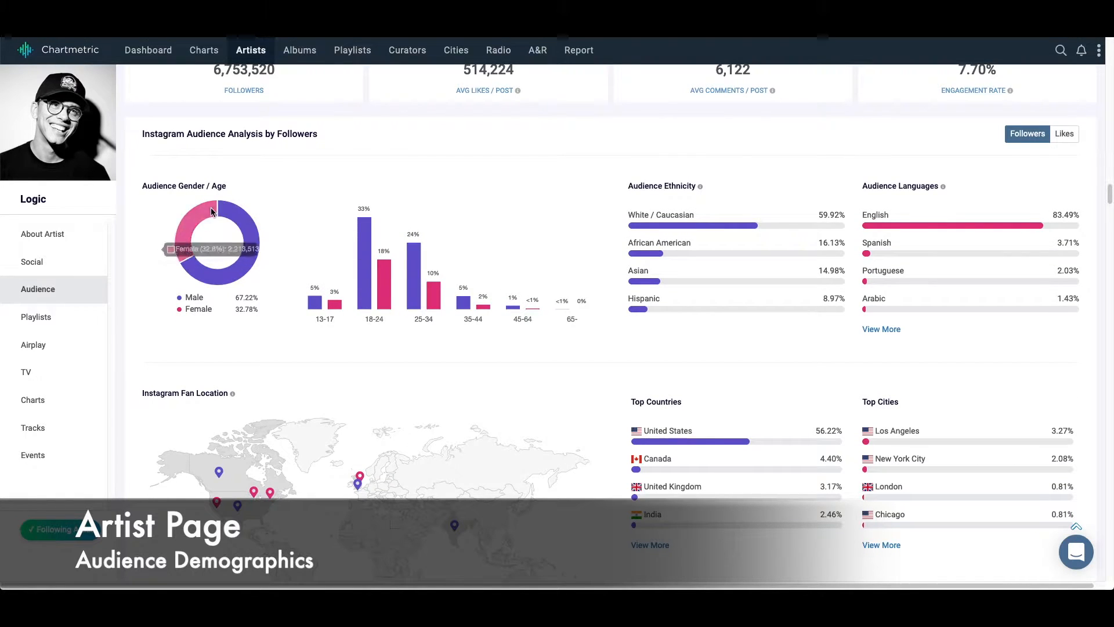
scroll("down", 3)
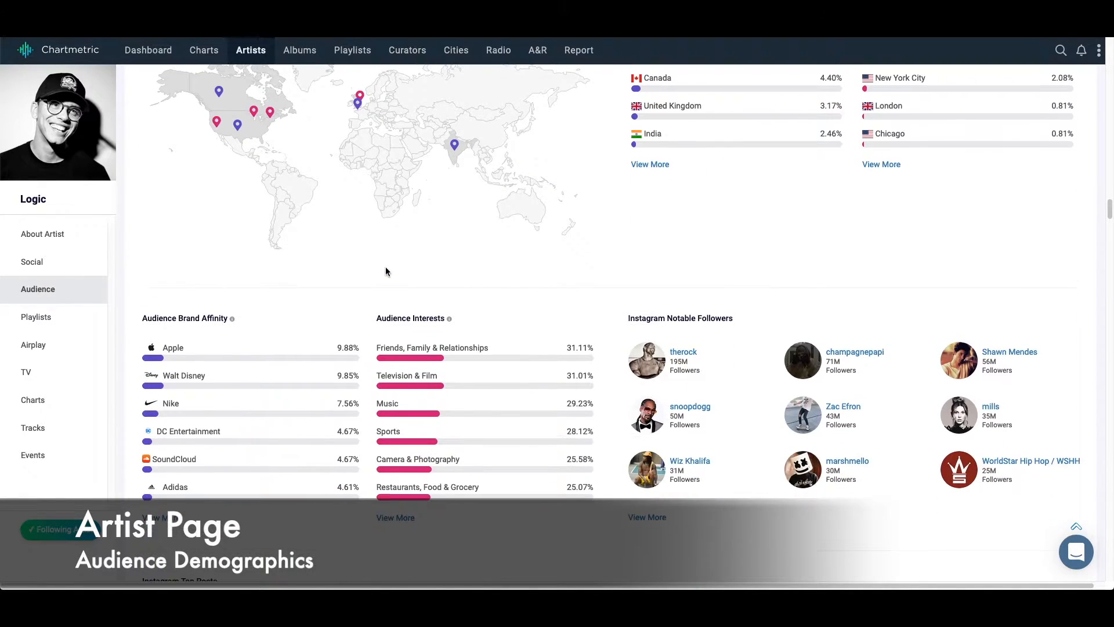
scroll("down", 3)
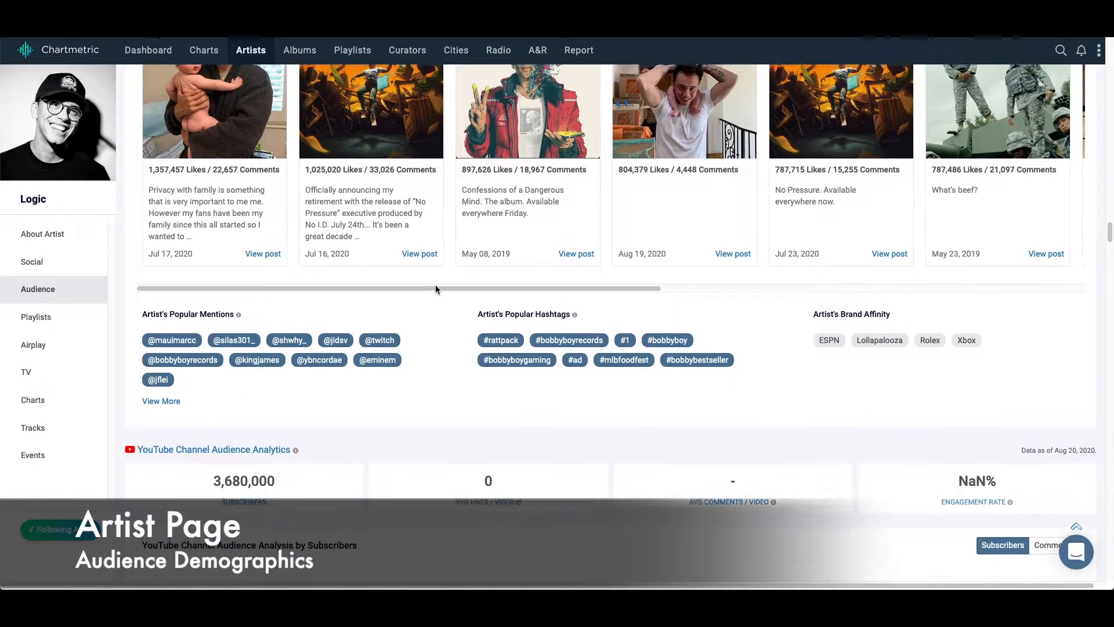
Step: Scroll through Logic's playlist evolution charts, Spotify playlist table and similar-artist recommendations
scroll("down", 3)
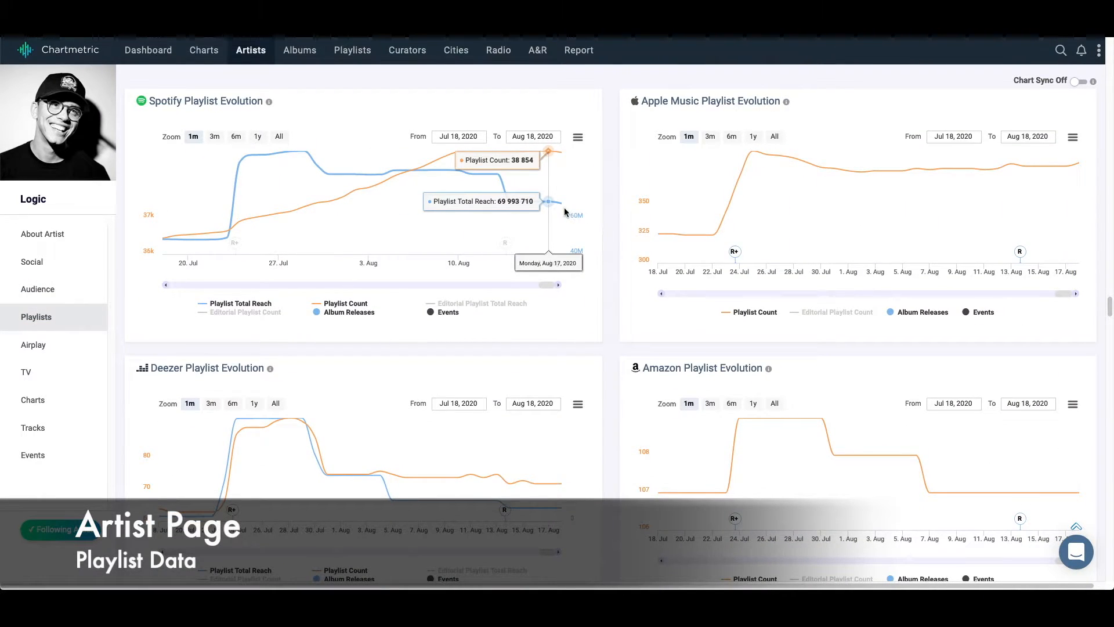
mouse_move(620, 220)
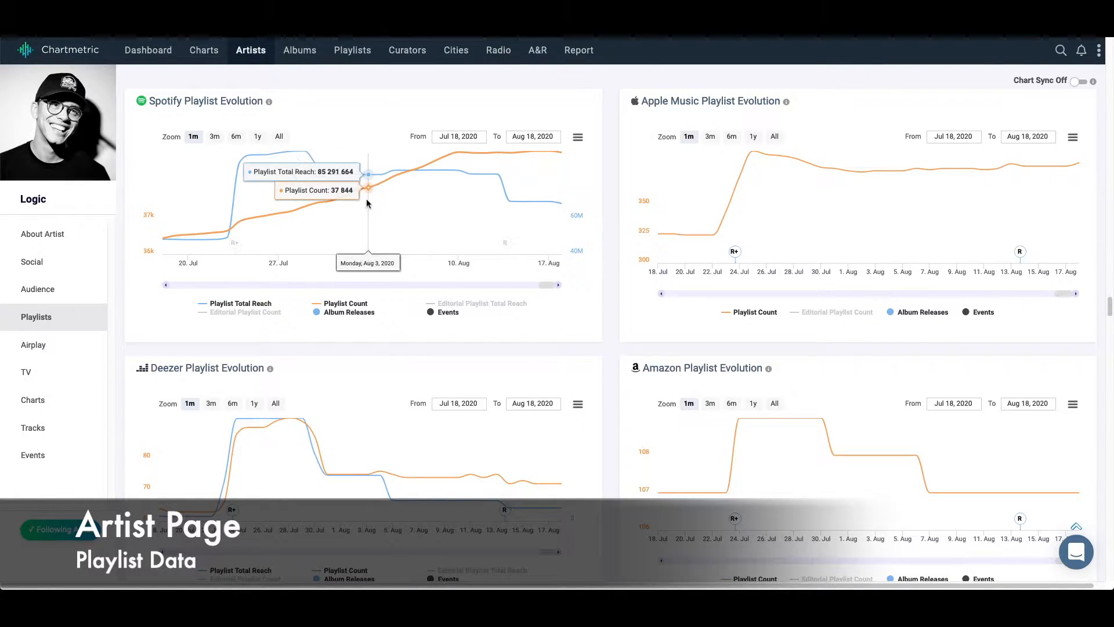
mouse_move(240, 177)
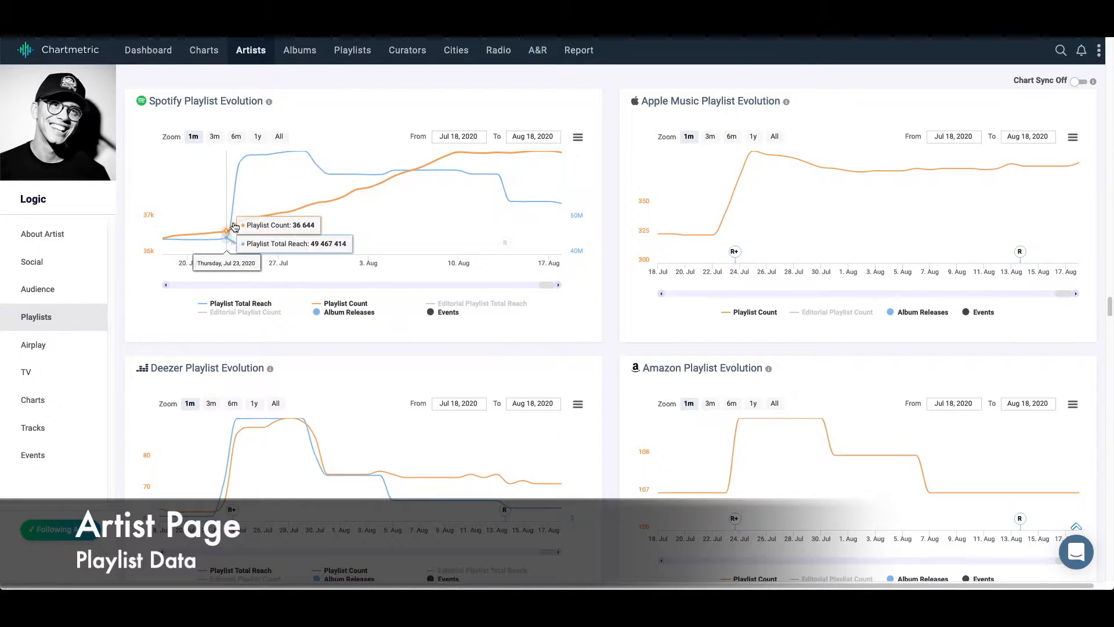
mouse_move(240, 204)
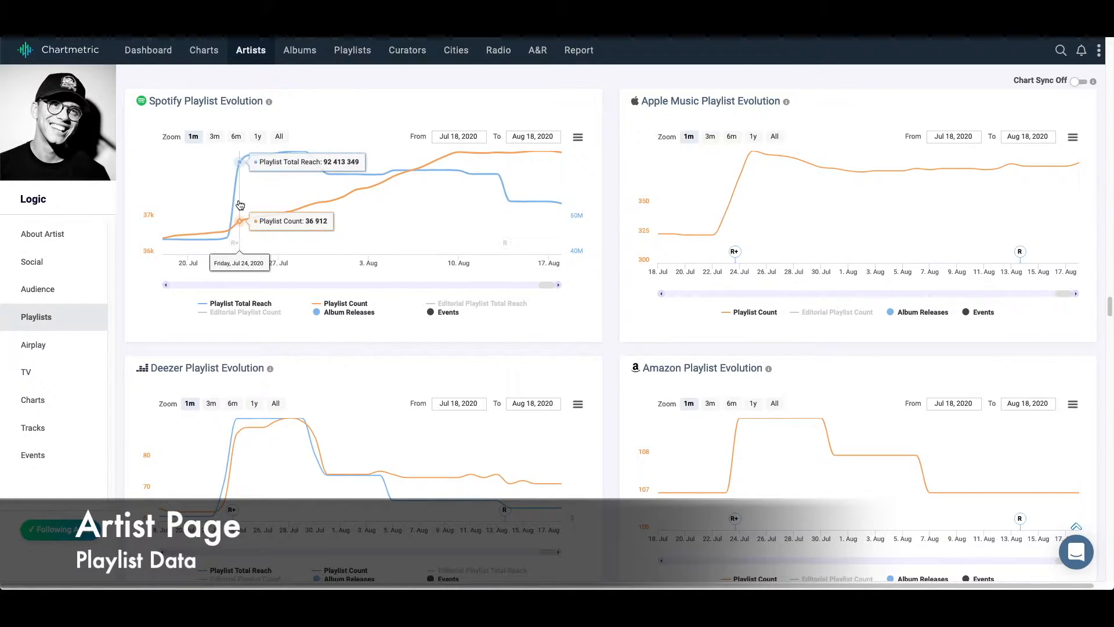
mouse_move(545, 216)
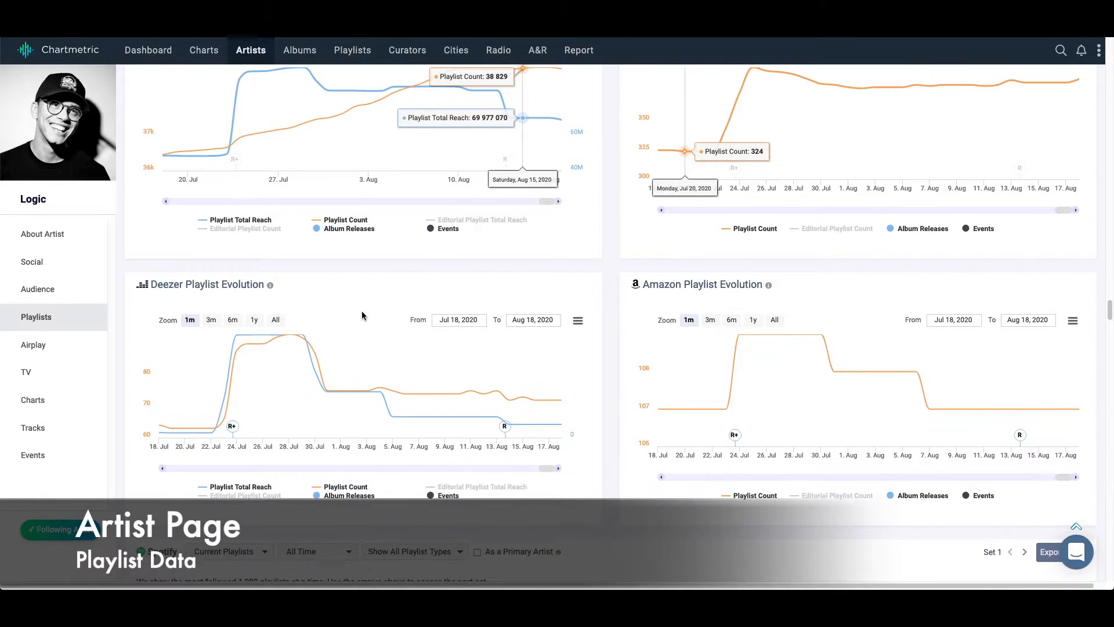
scroll("down", 3)
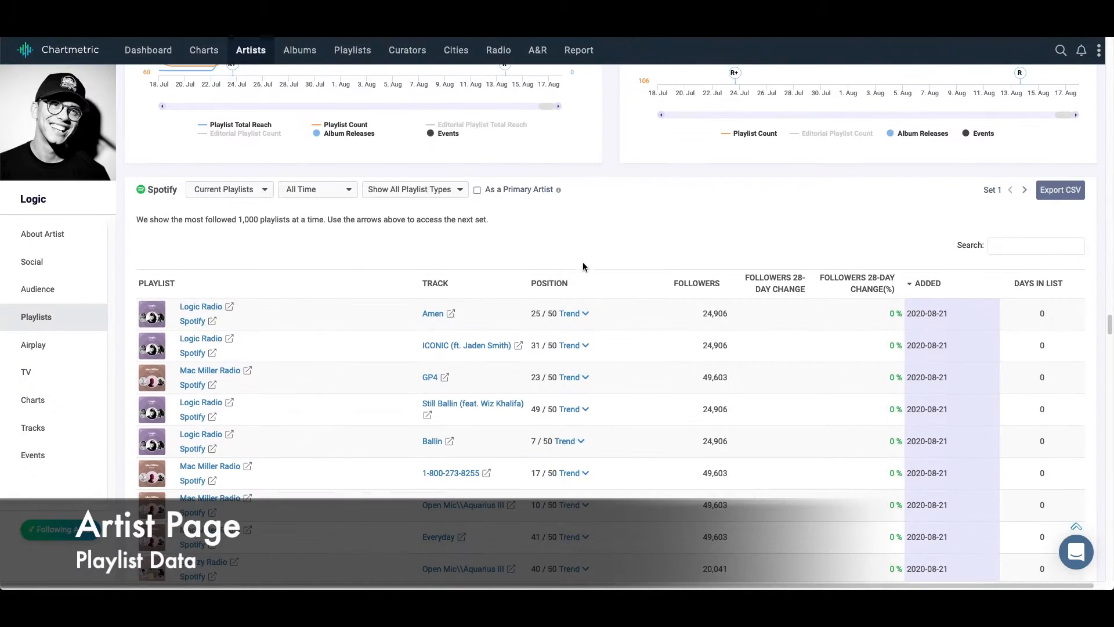
scroll("down", 3)
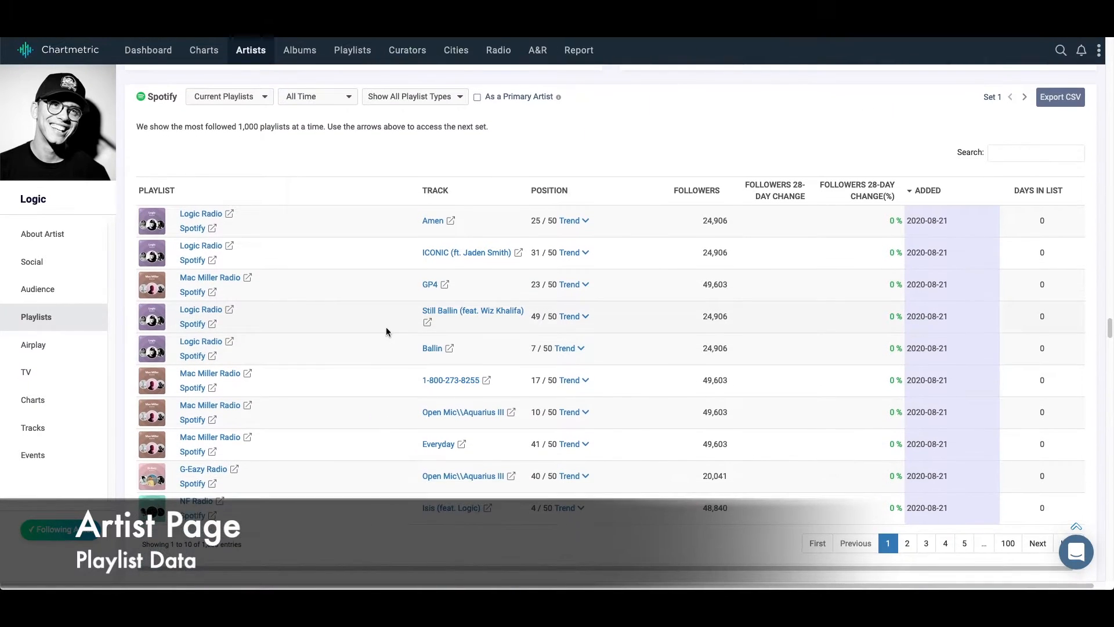
scroll("down", 3)
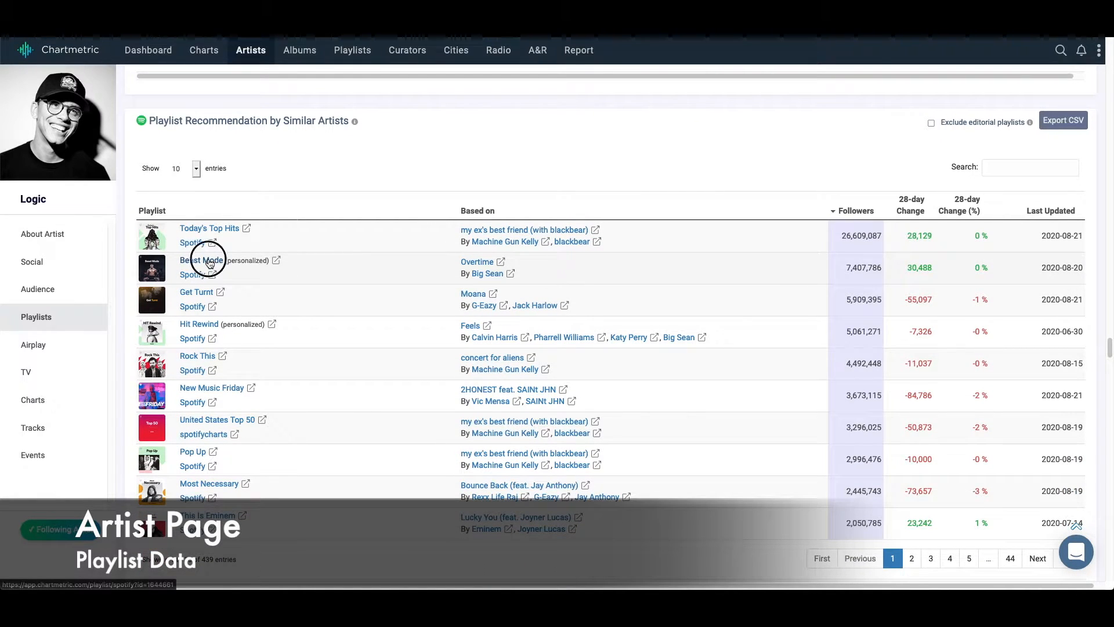
Step: Open the Beast Mode playlist and scroll to its follower and track-count charts
left_click(201, 260)
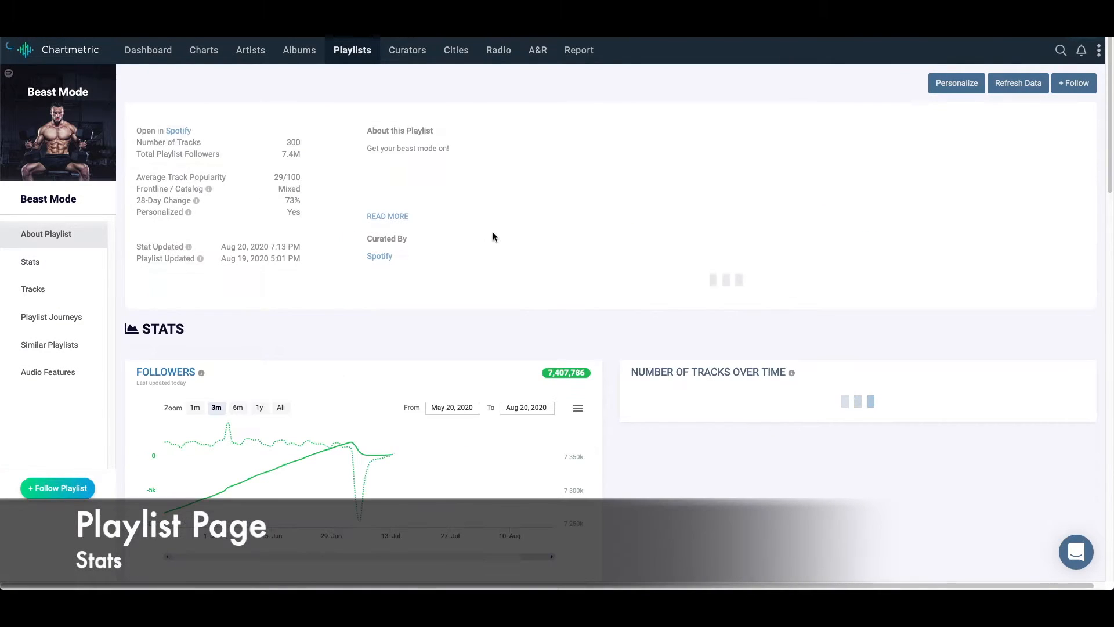
scroll("down", 3)
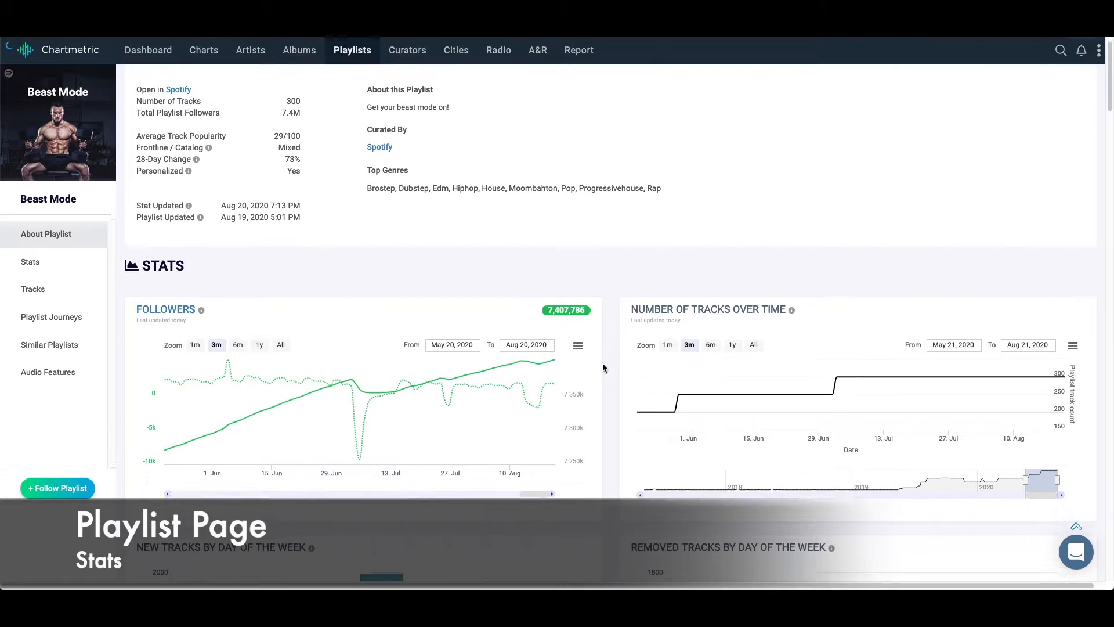
scroll("down", 3)
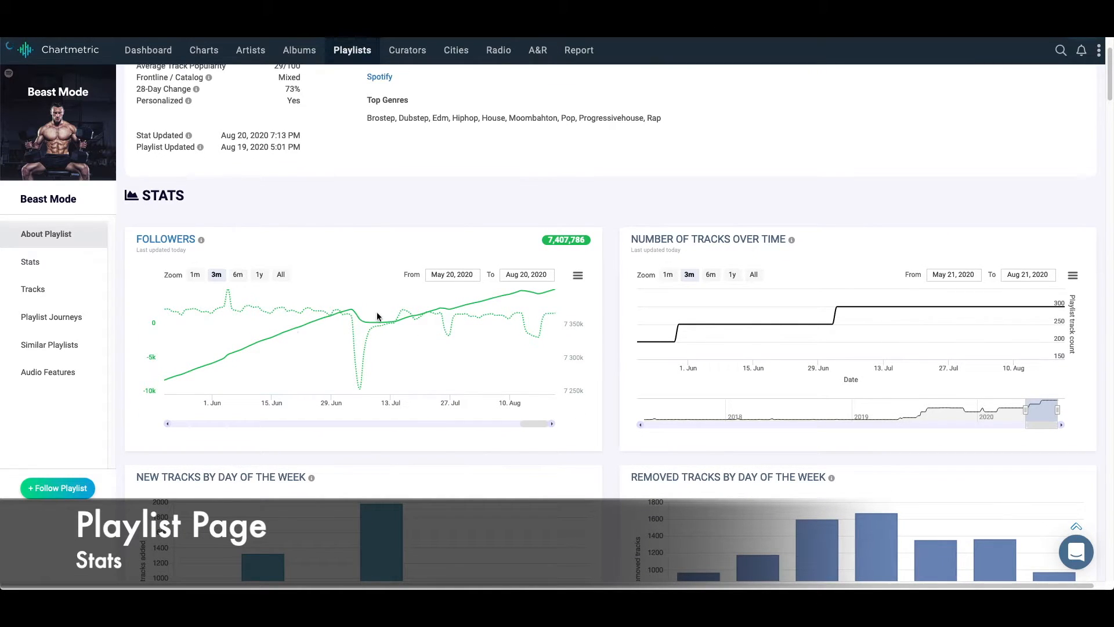
scroll("down", 3)
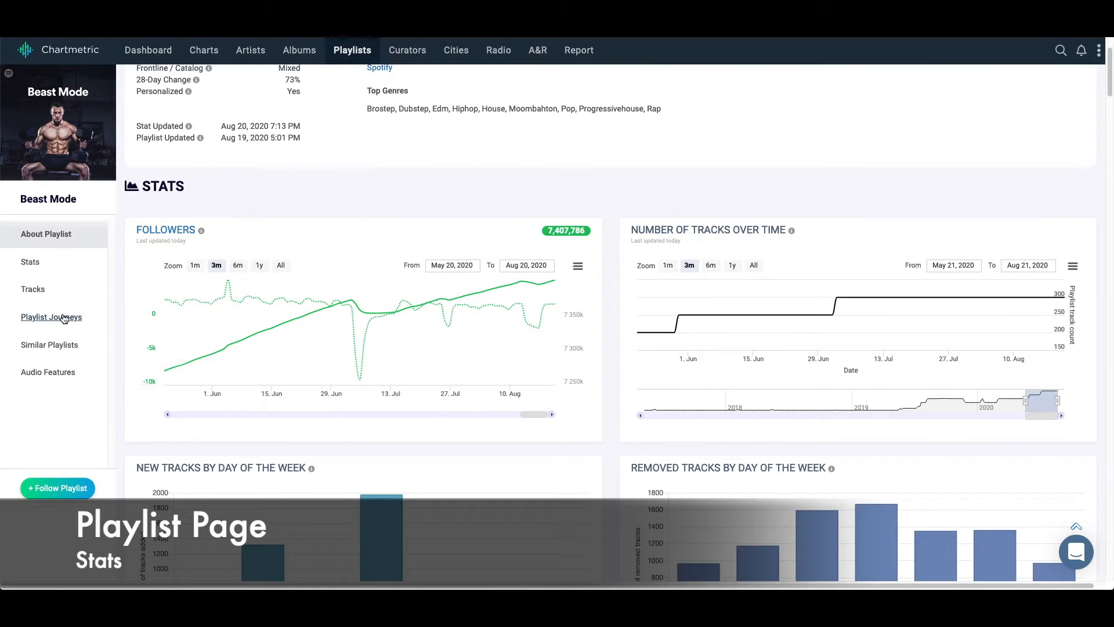
Step: Show Beast Mode's Playlist Journeys with its 23 source playlists in Look Back
left_click(33, 289)
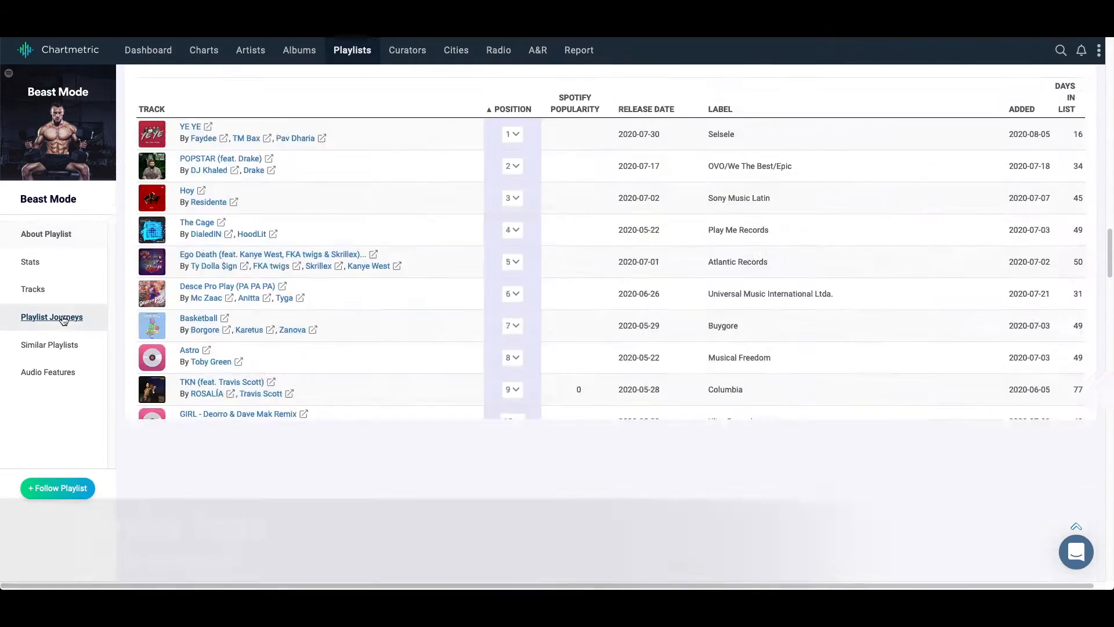
left_click(51, 316)
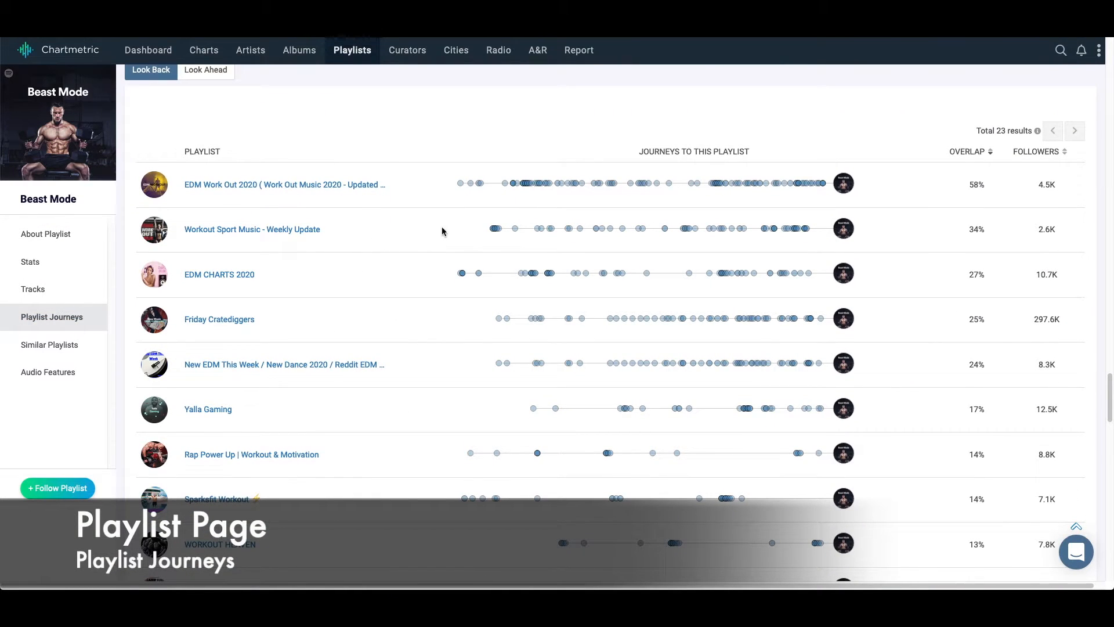
mouse_move(561, 183)
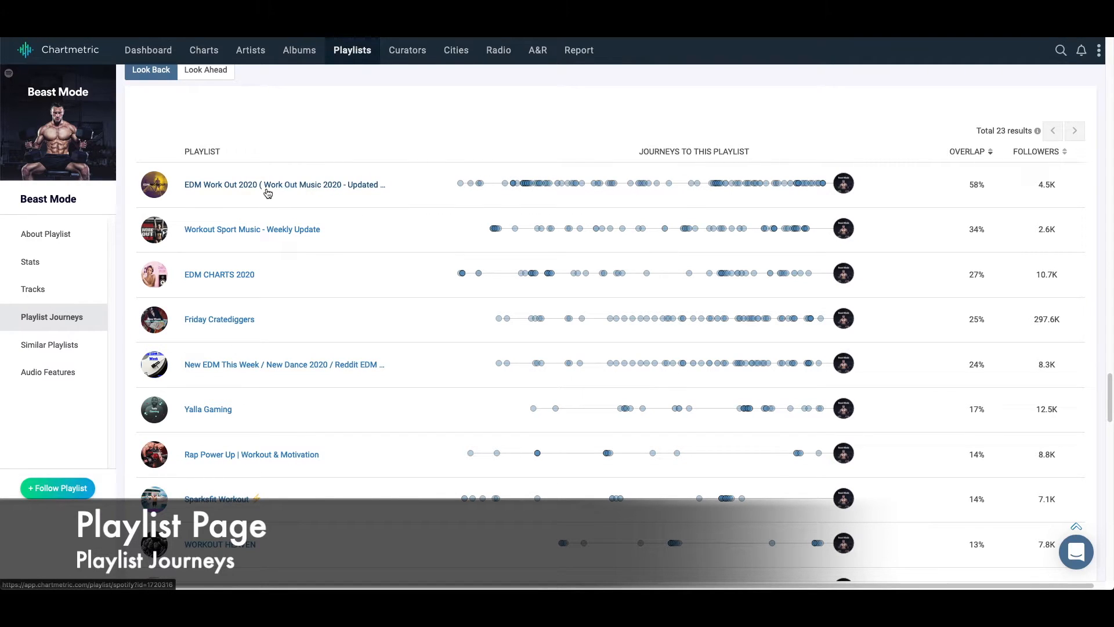
mouse_move(628, 184)
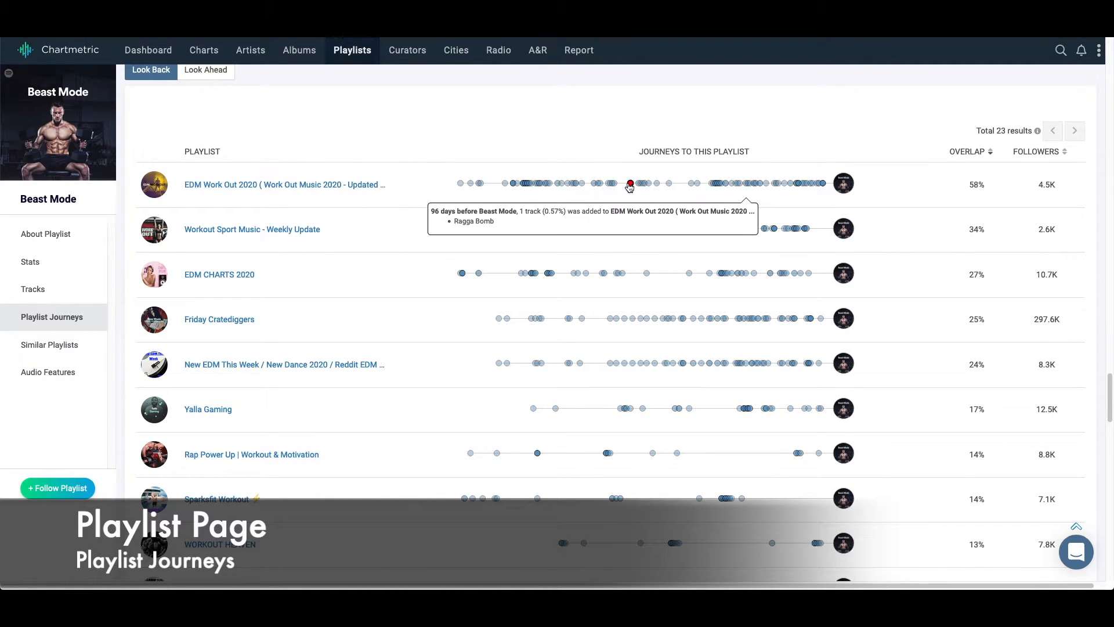
mouse_move(615, 183)
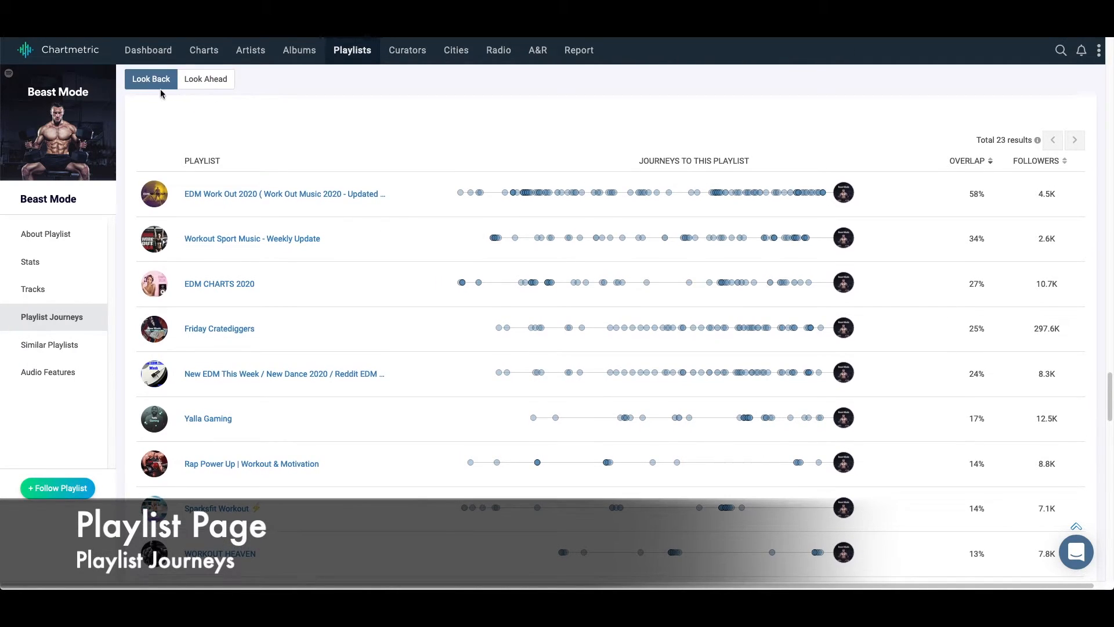
mouse_move(573, 238)
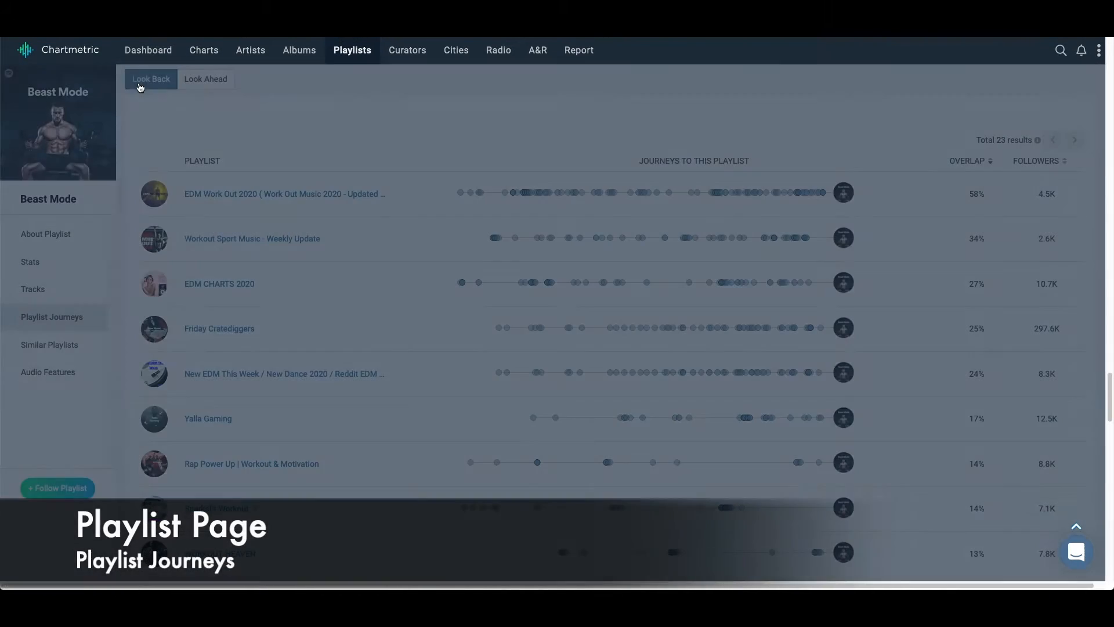
Step: Switch Playlist Journeys to Look Ahead to see the 12 follow-on playlists
left_click(206, 79)
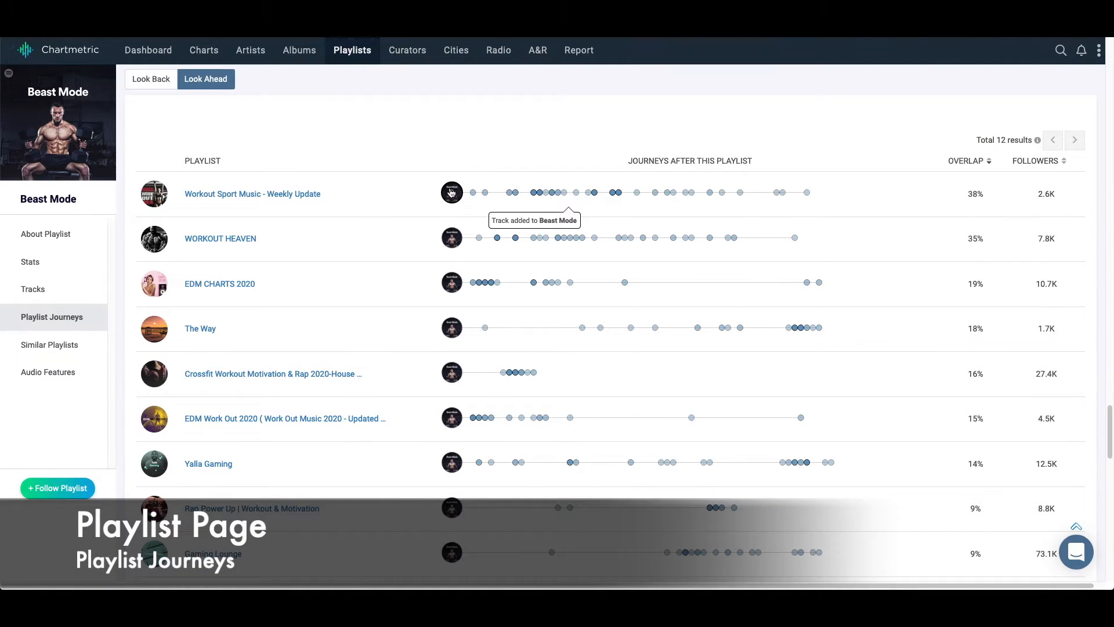
mouse_move(547, 193)
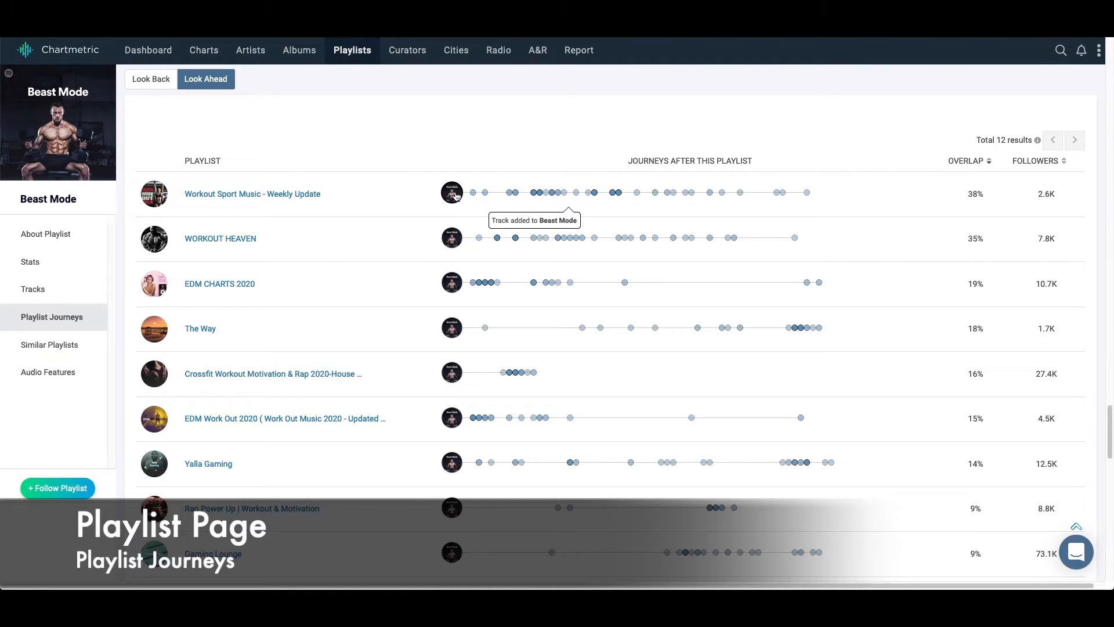
mouse_move(321, 200)
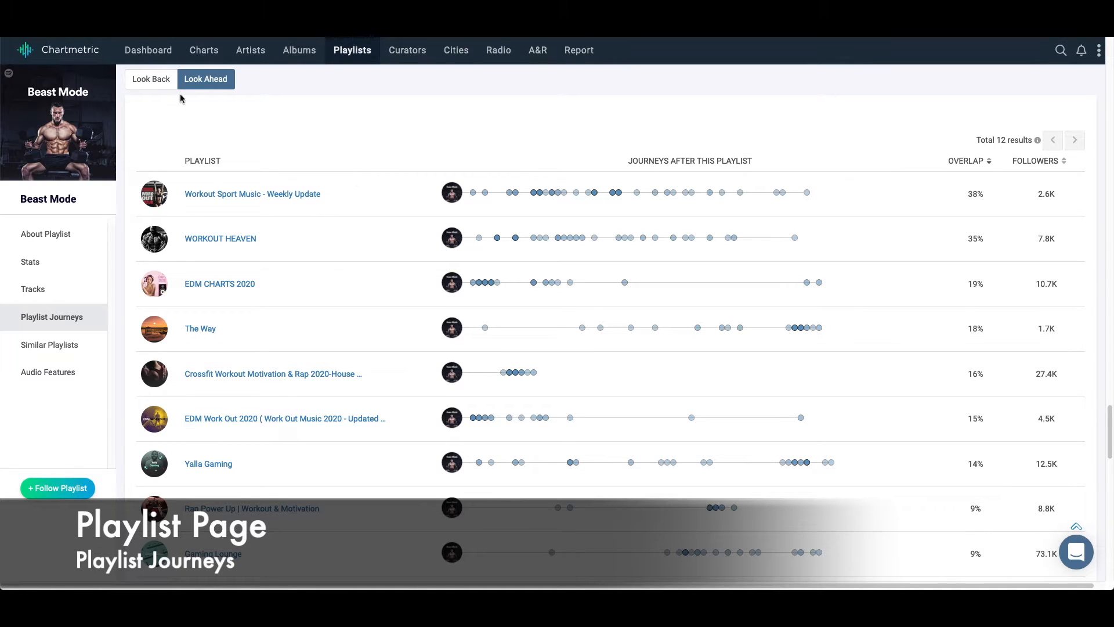
Step: Switch Playlist Journeys back to Look Back for the 23 earlier playlists
left_click(150, 79)
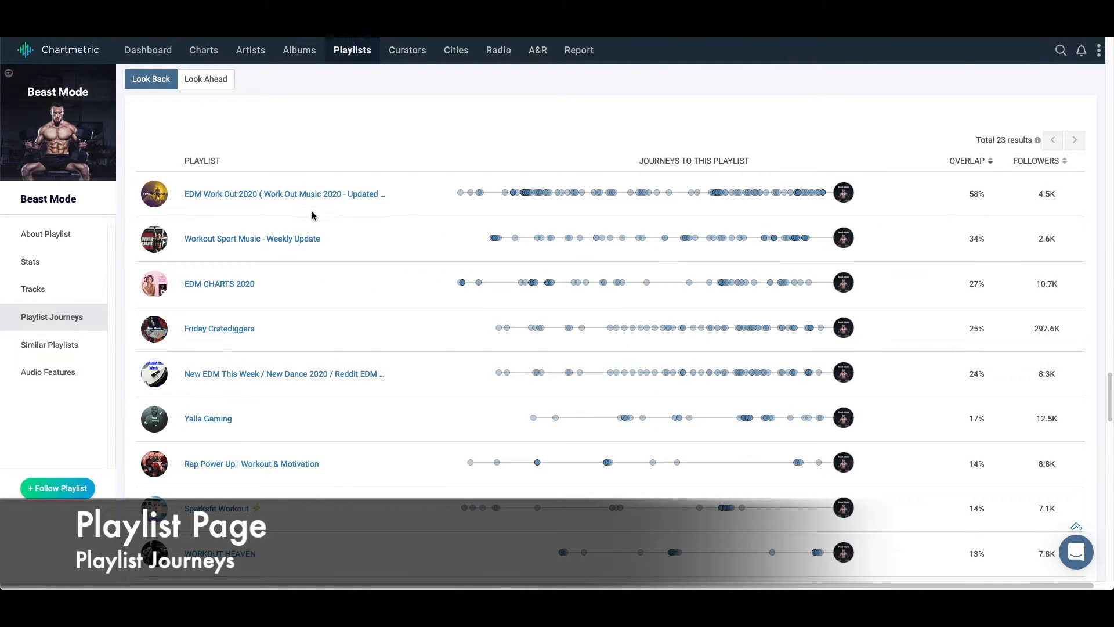
mouse_move(320, 247)
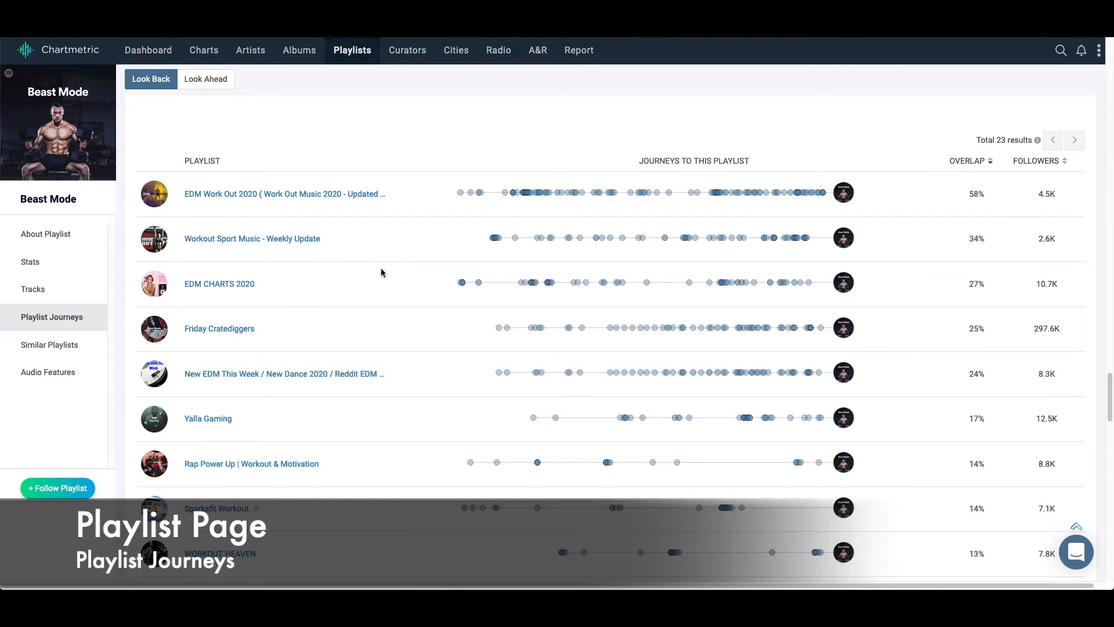
mouse_move(822, 192)
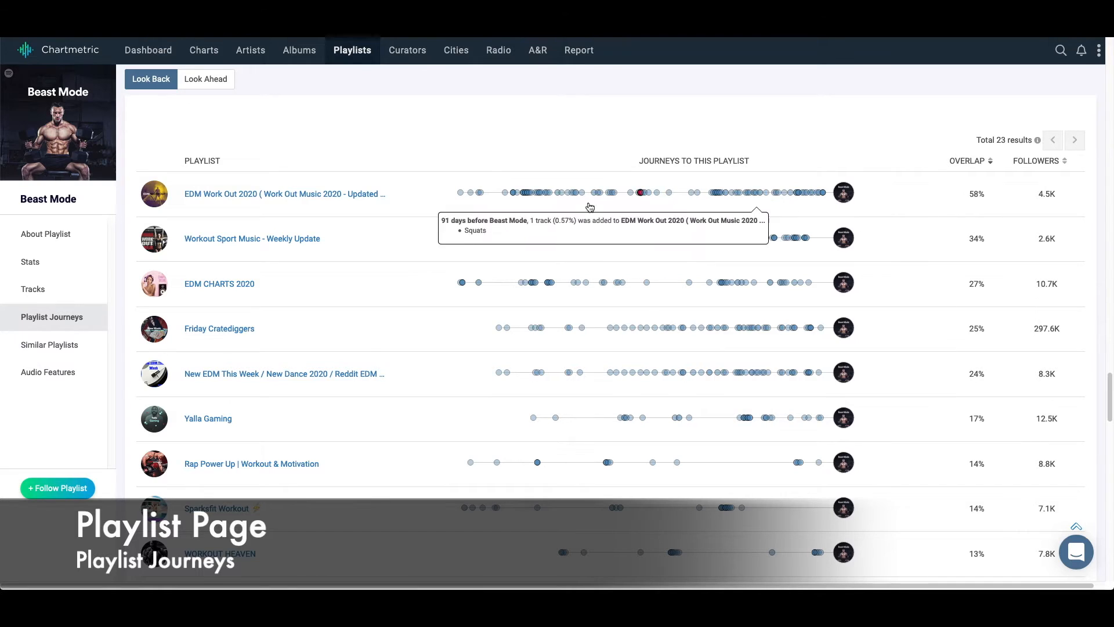
mouse_move(347, 70)
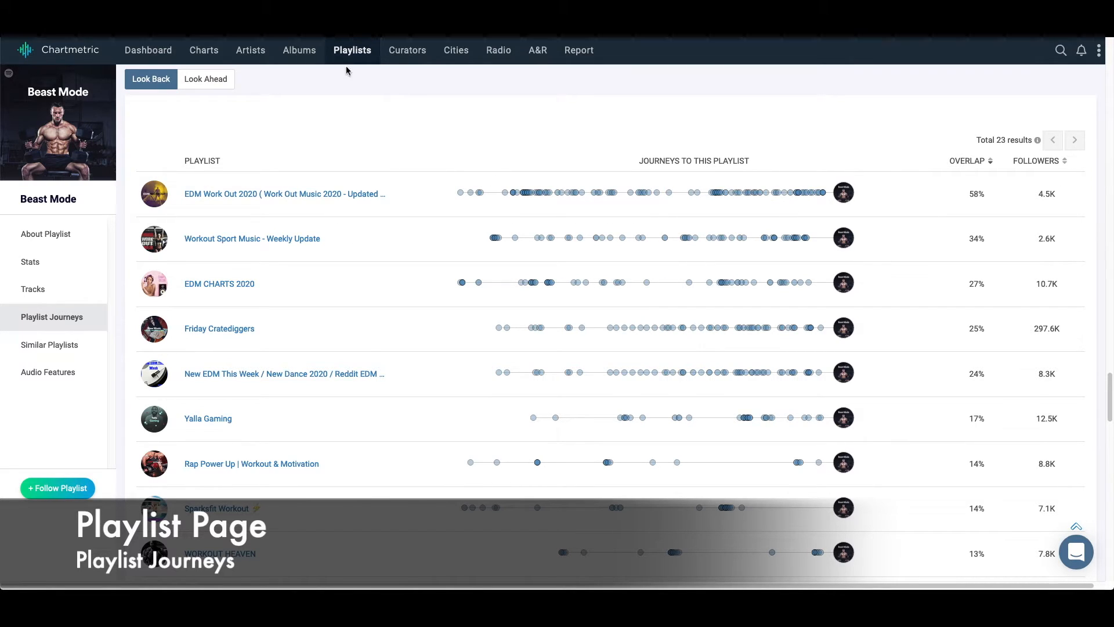
Step: Go to the Charts overview page and scroll to the TikTok Weekly Top Tracks chart
left_click(203, 50)
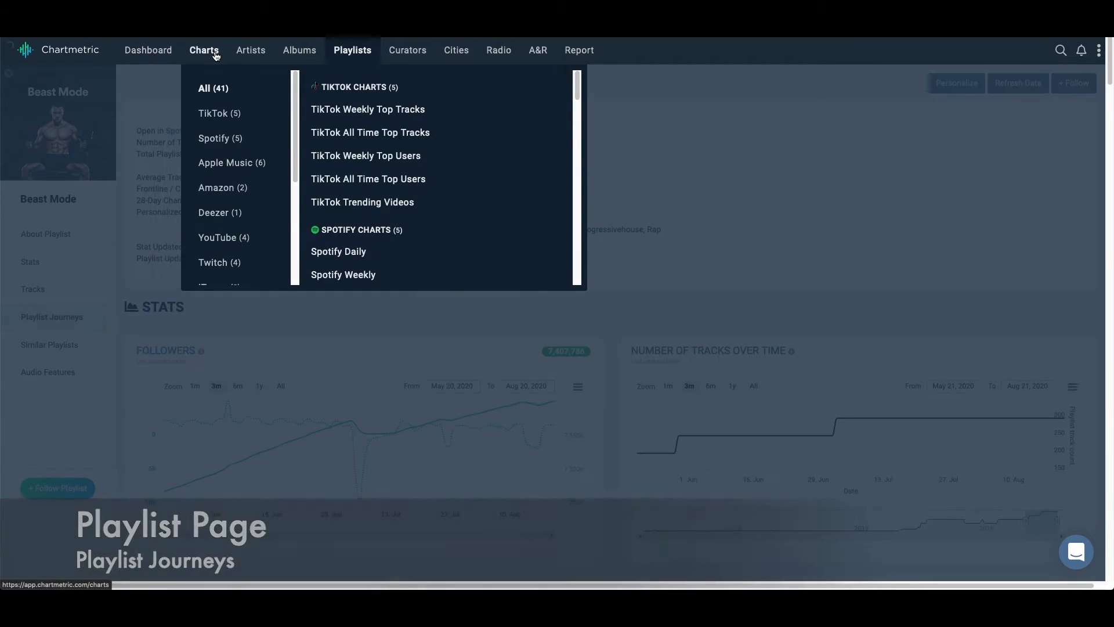
left_click(203, 50)
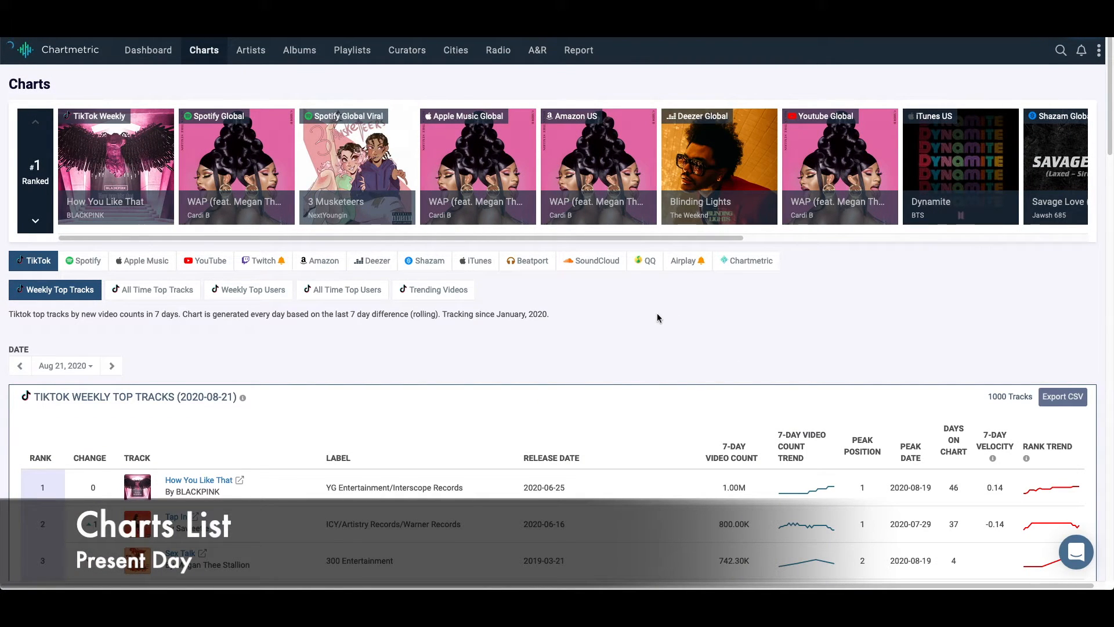
mouse_move(664, 313)
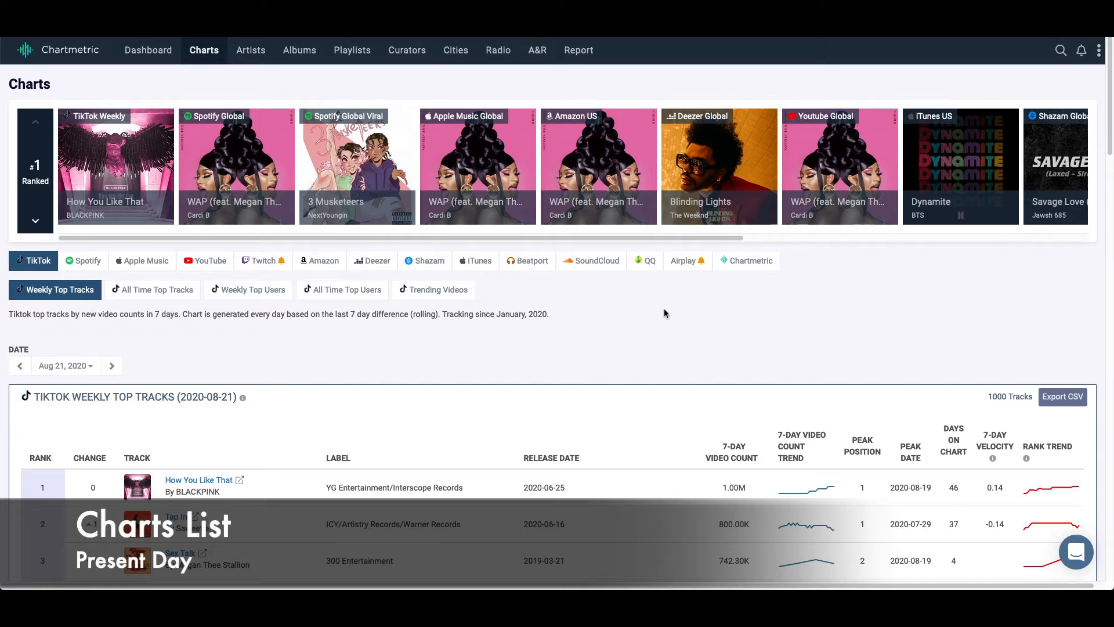
mouse_move(602, 321)
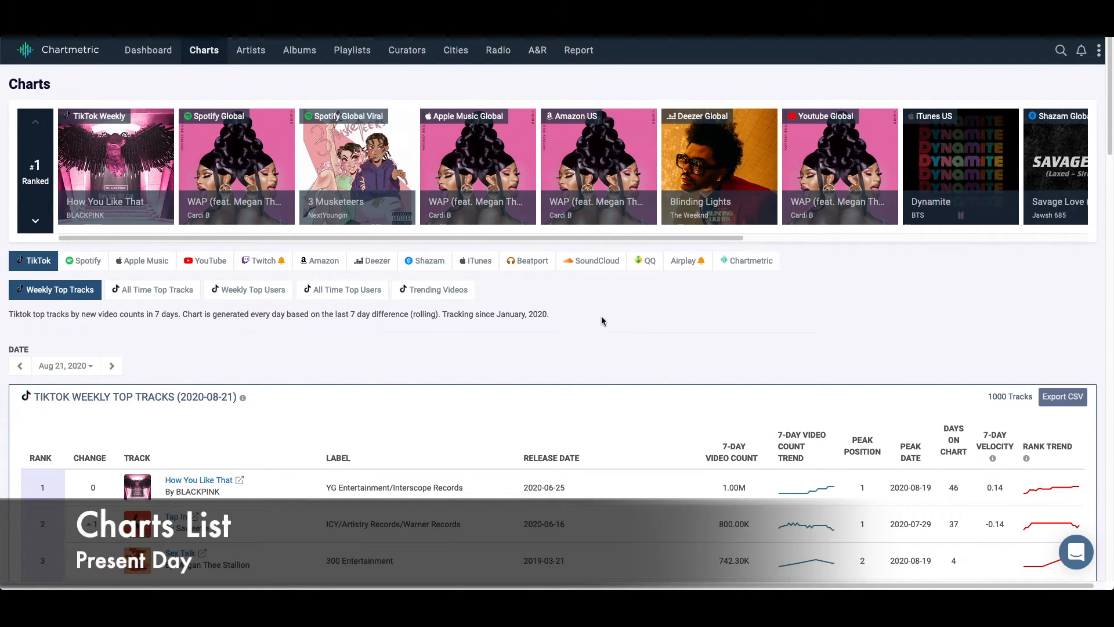
scroll("down", 3)
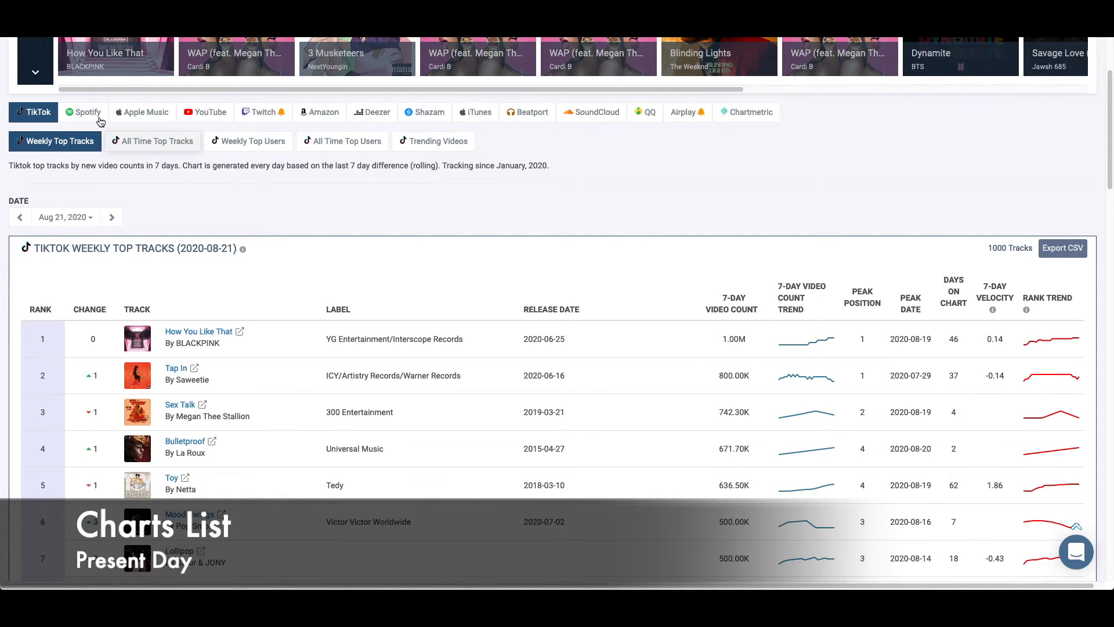
Step: Show Spotify's Daily Global Top 200 for 2020-08-20 and scroll through its summaries
left_click(88, 112)
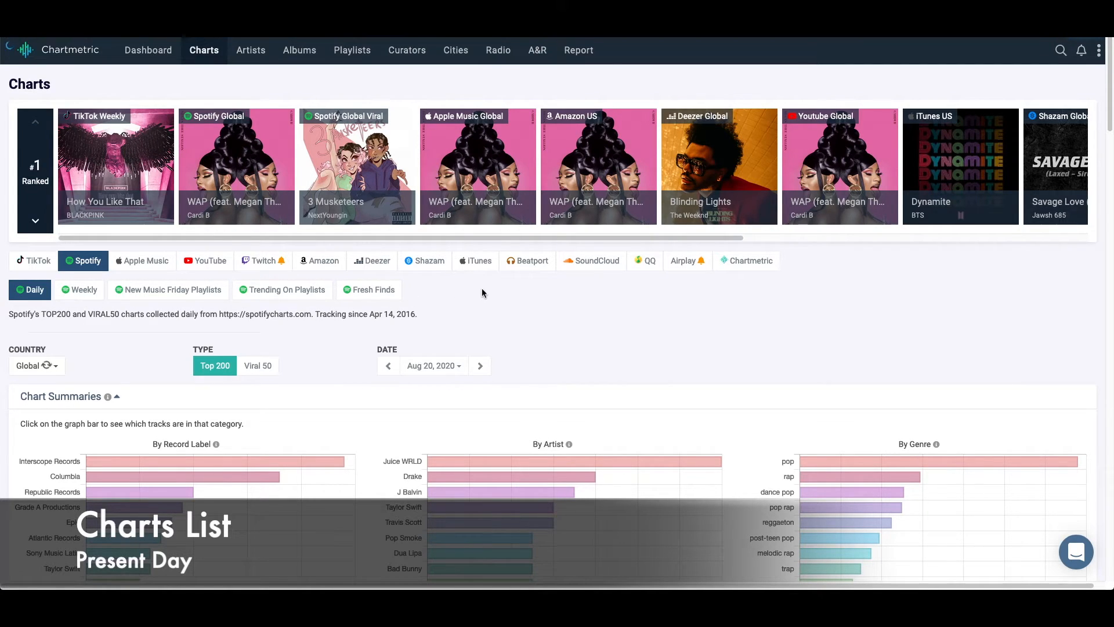
mouse_move(298, 266)
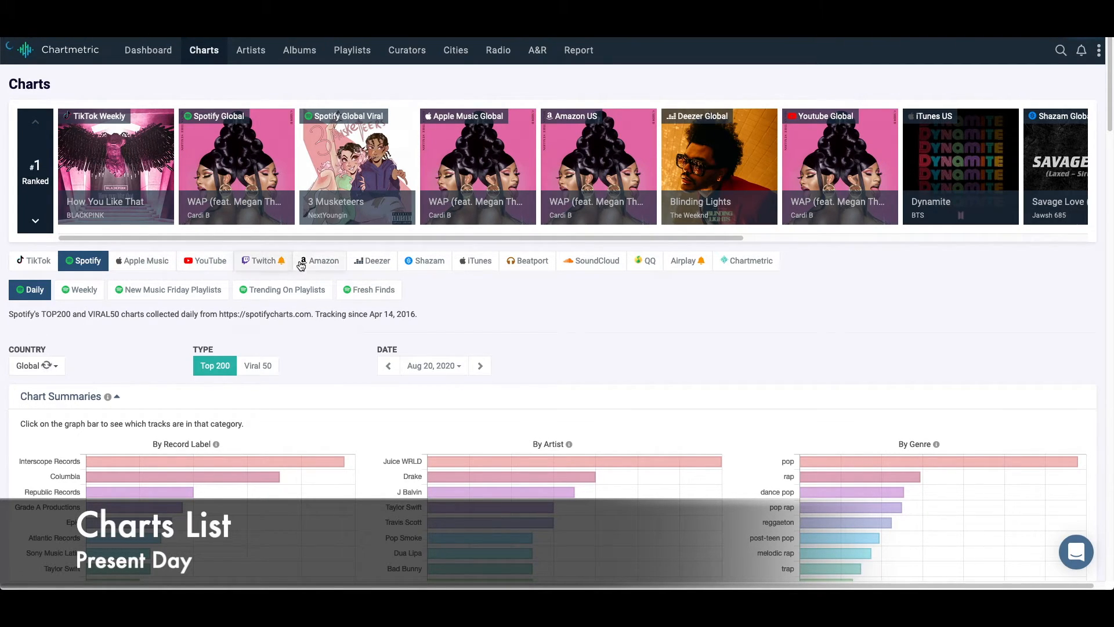
scroll("down", 3)
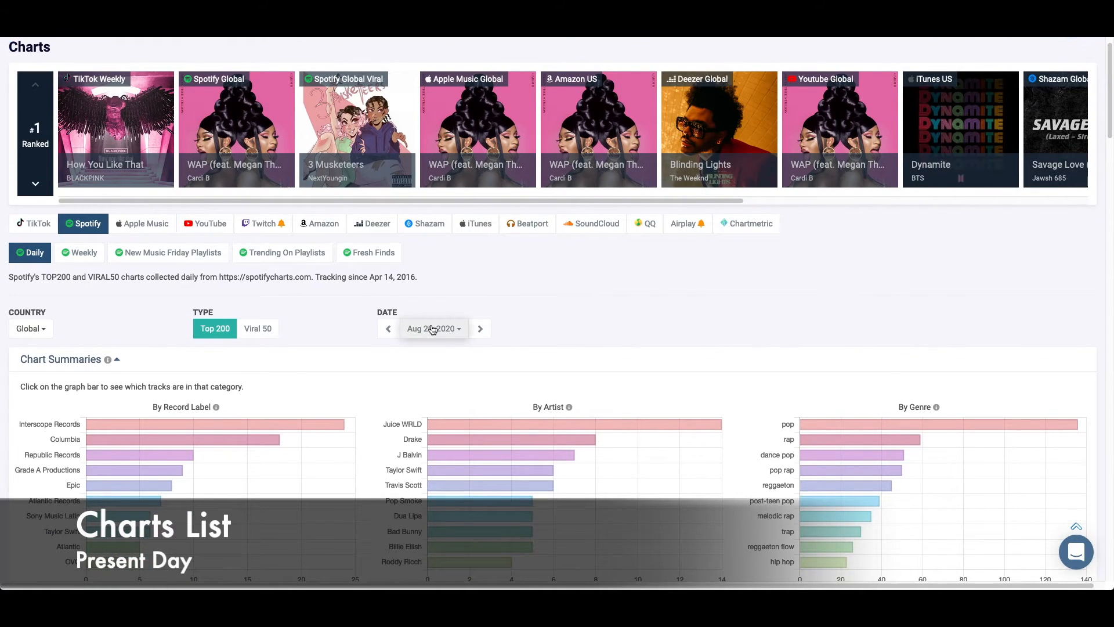
scroll("down", 3)
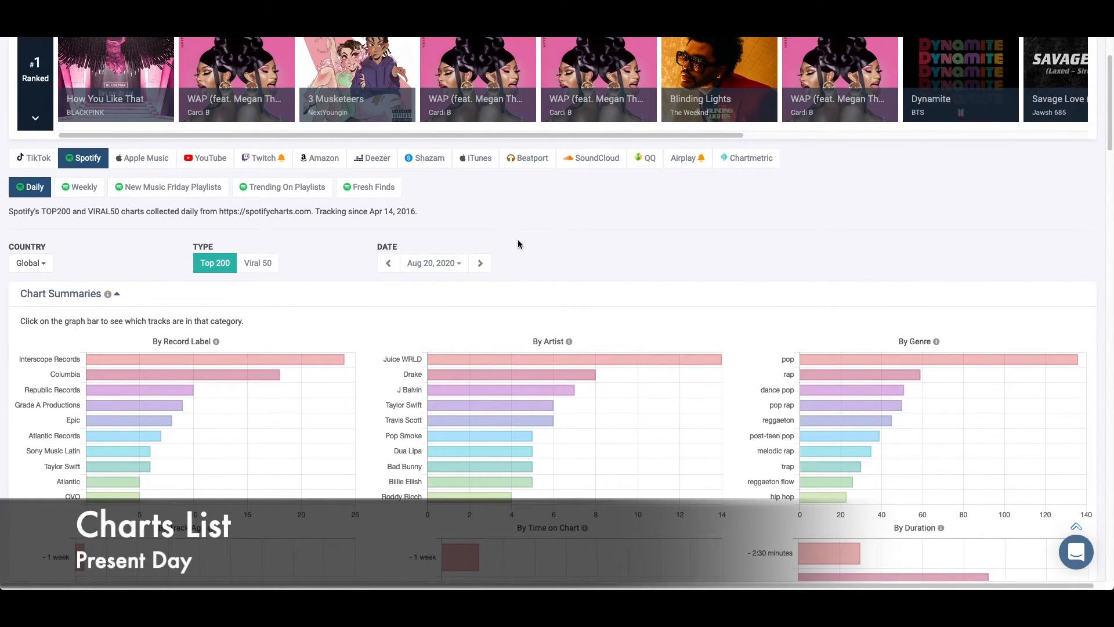
scroll("down", 3)
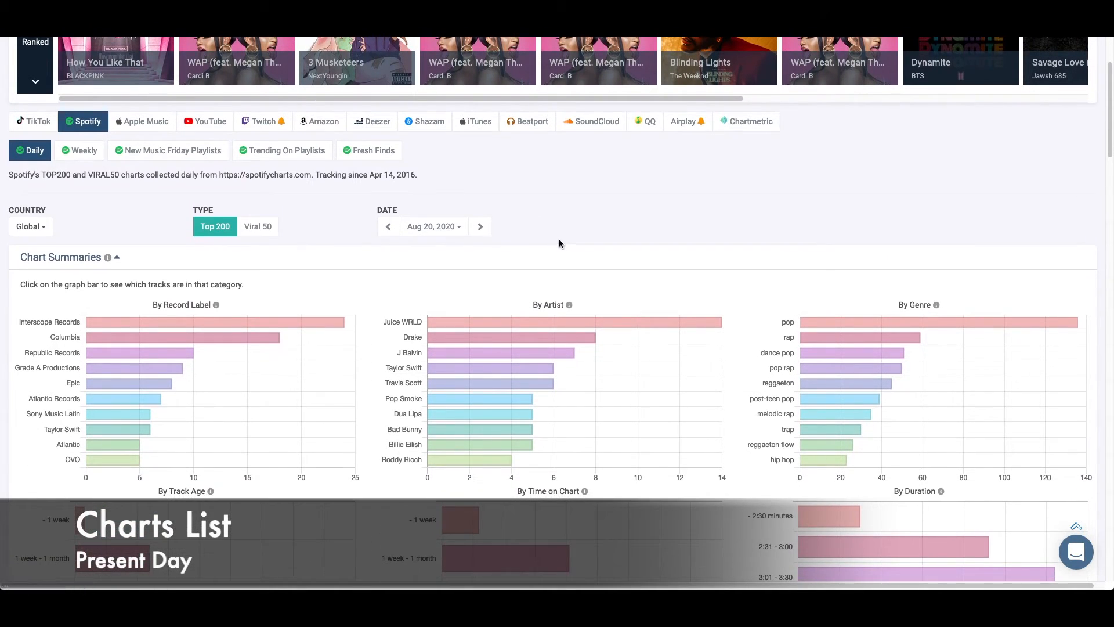
scroll("down", 3)
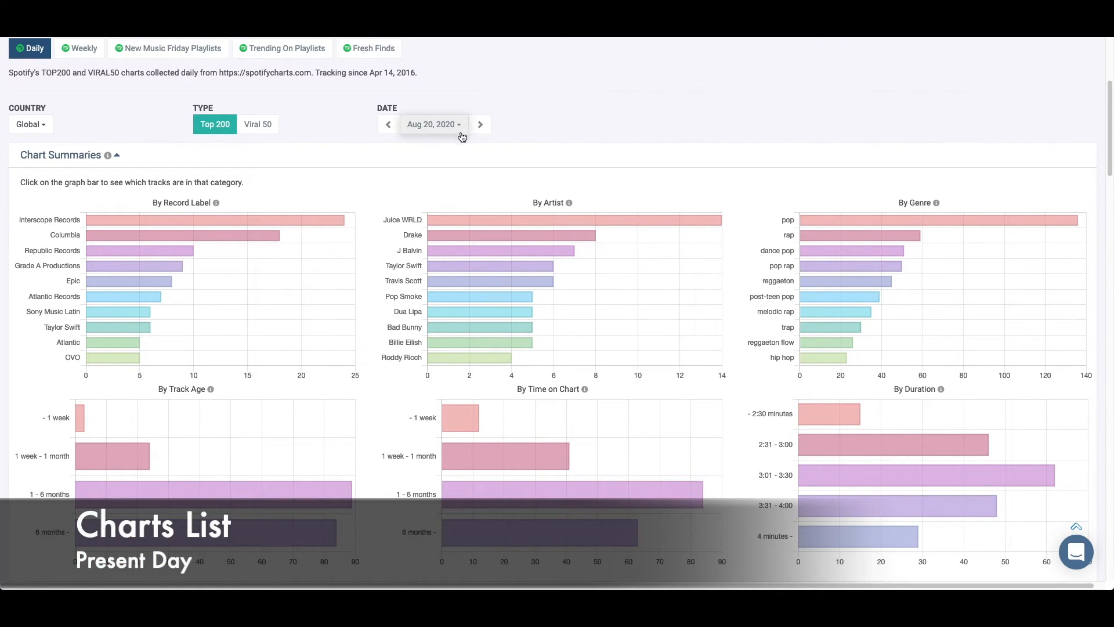
scroll("down", 3)
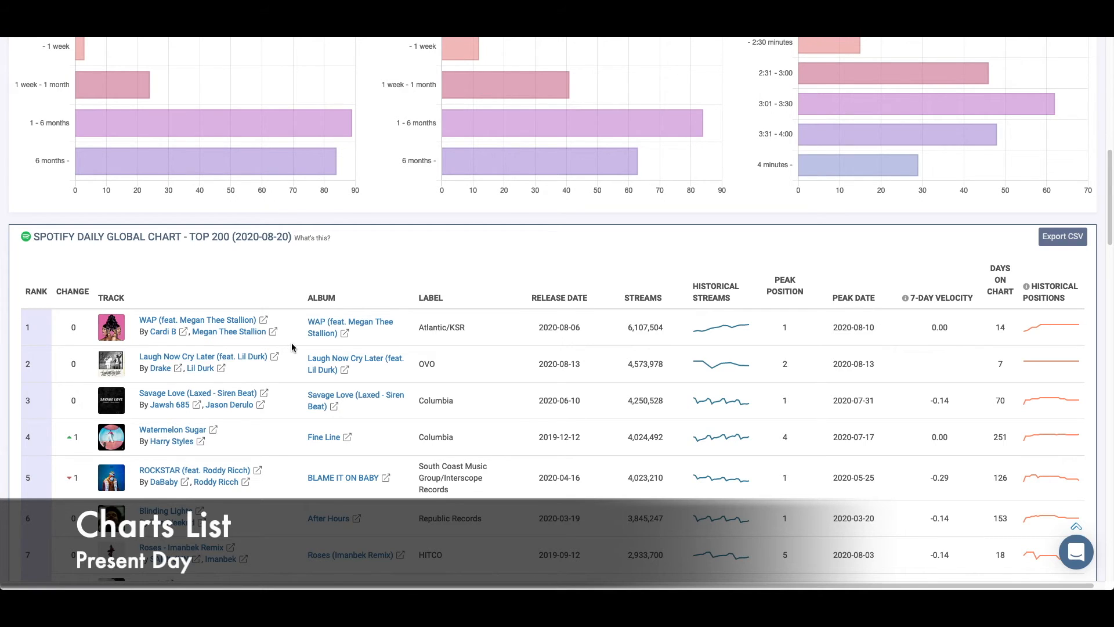
Step: Change the Spotify daily chart date to January 5, 2019
left_click(434, 264)
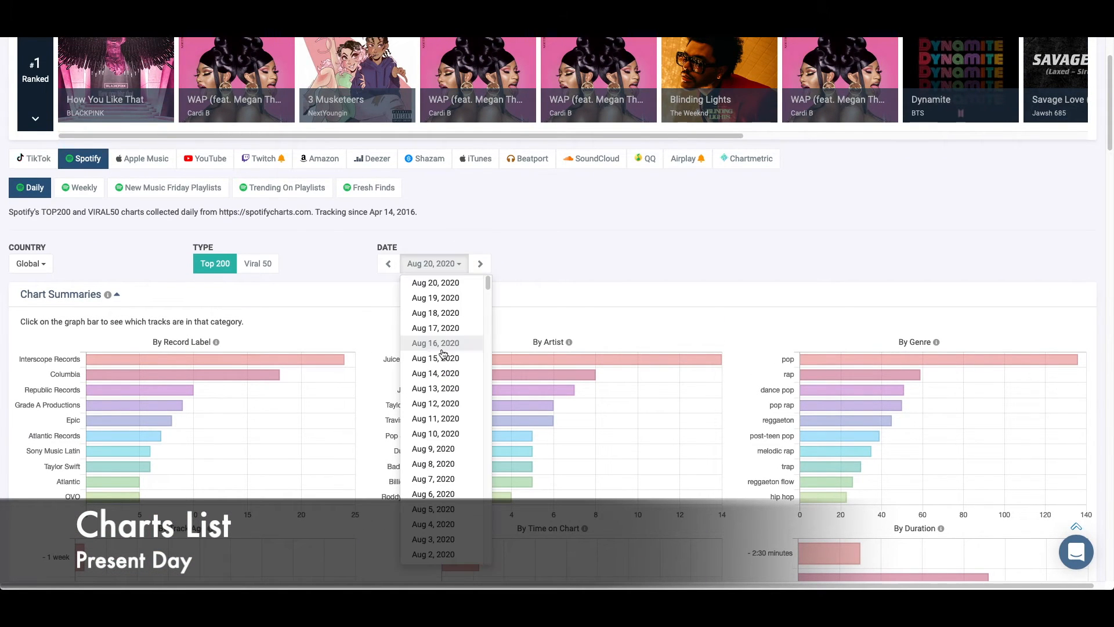
scroll("down", 3)
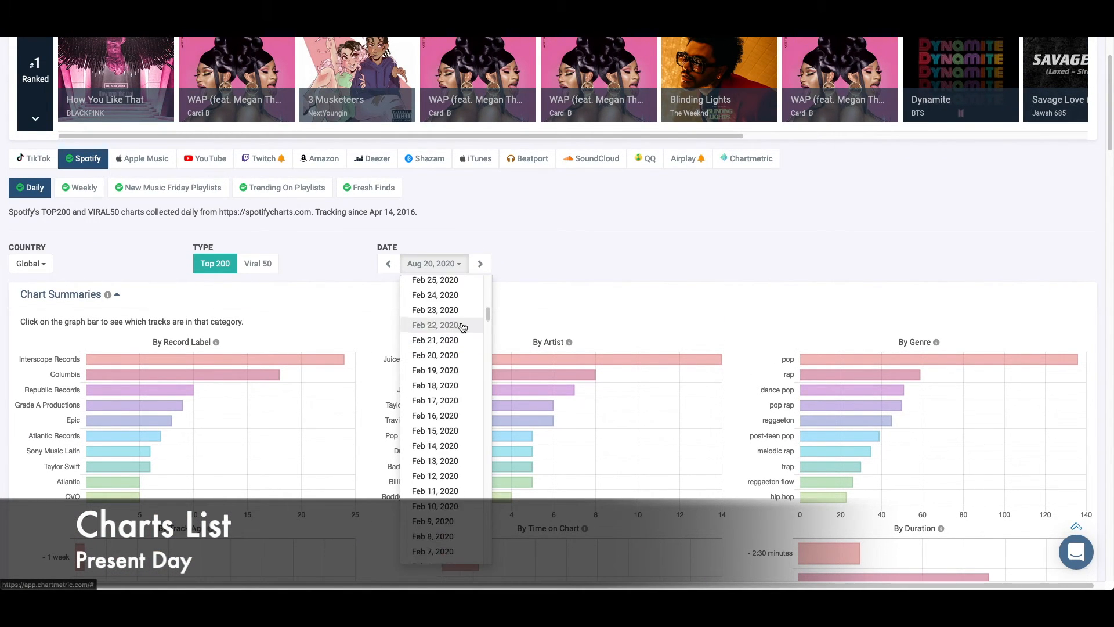
scroll("down", 3)
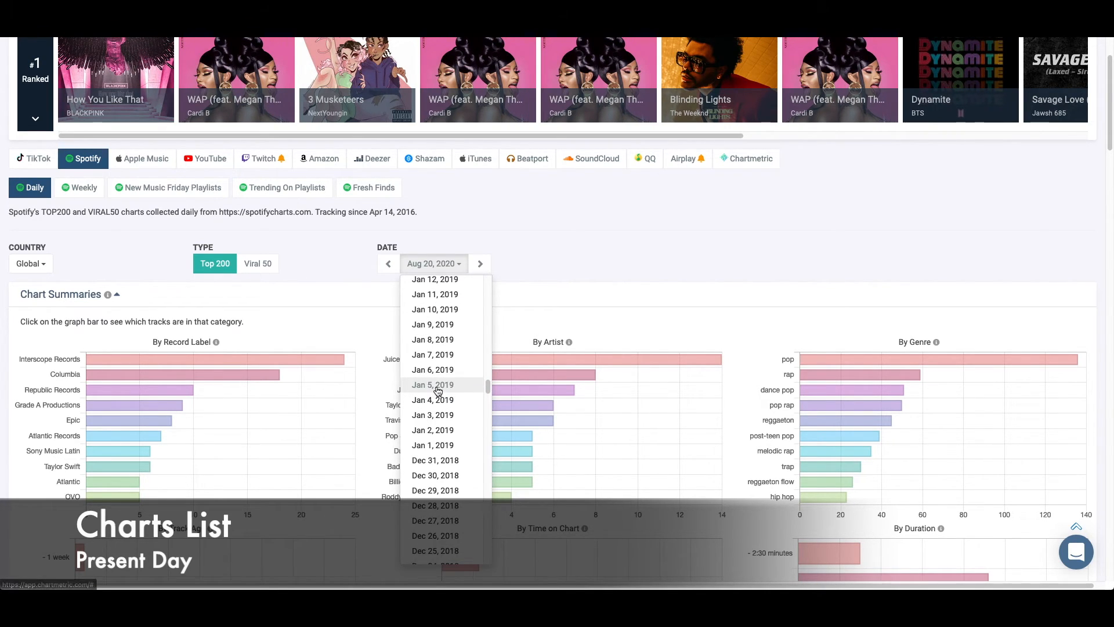
left_click(433, 384)
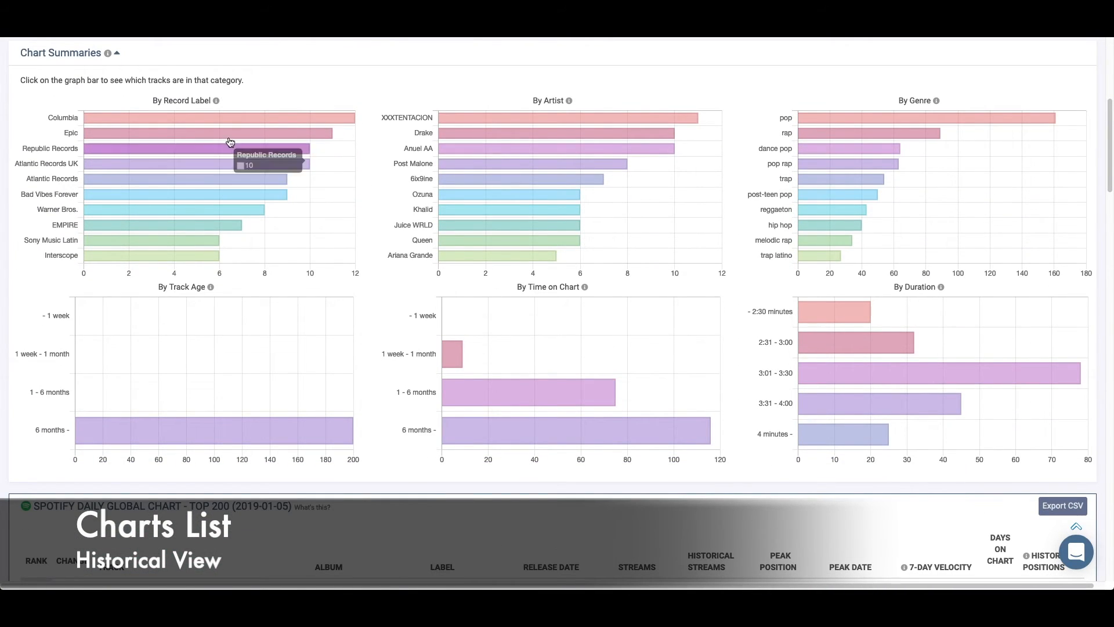
mouse_move(220, 134)
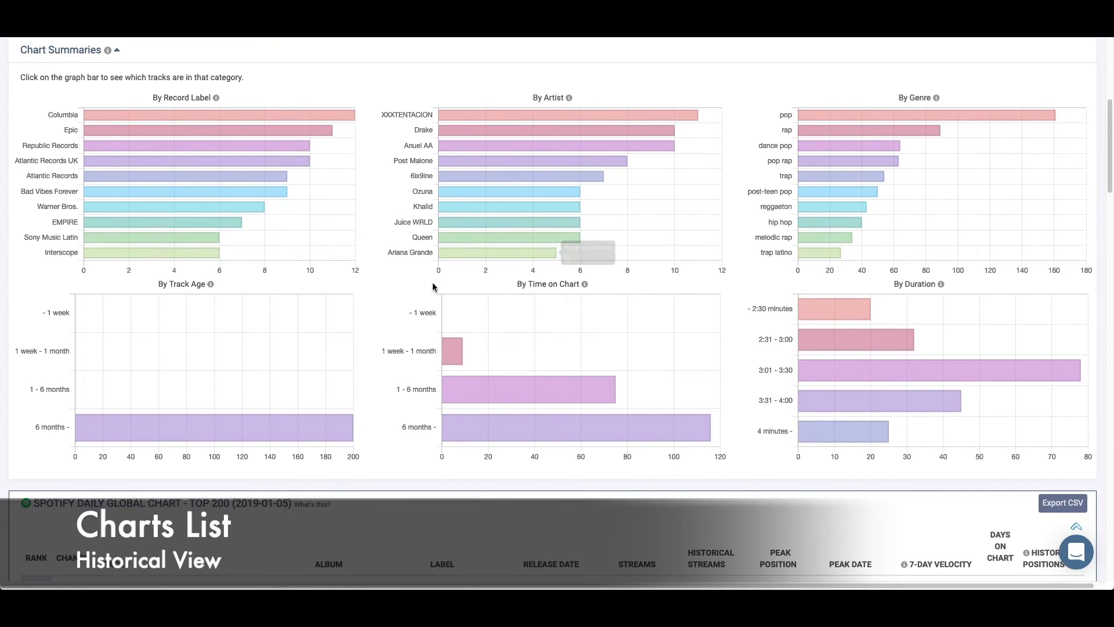
scroll("down", 3)
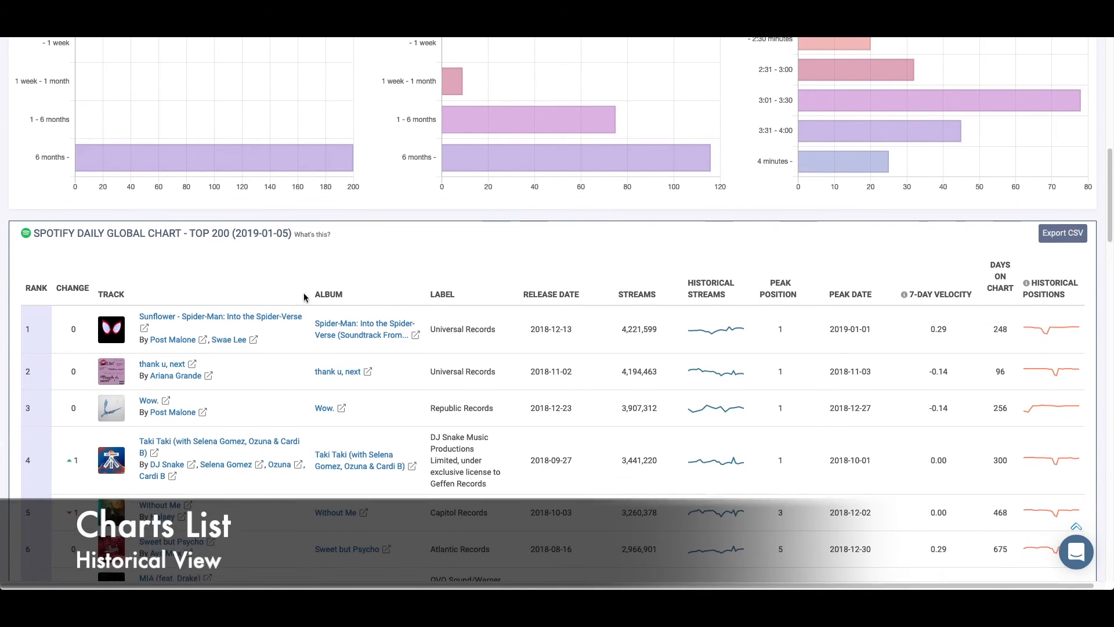
scroll("down", 3)
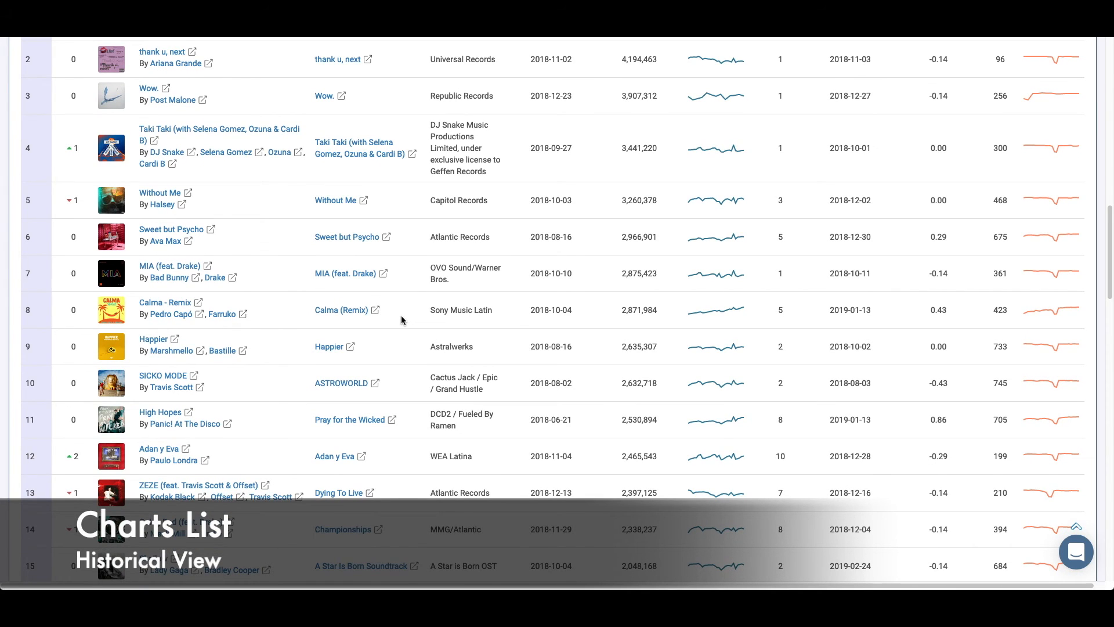
scroll("up", 3)
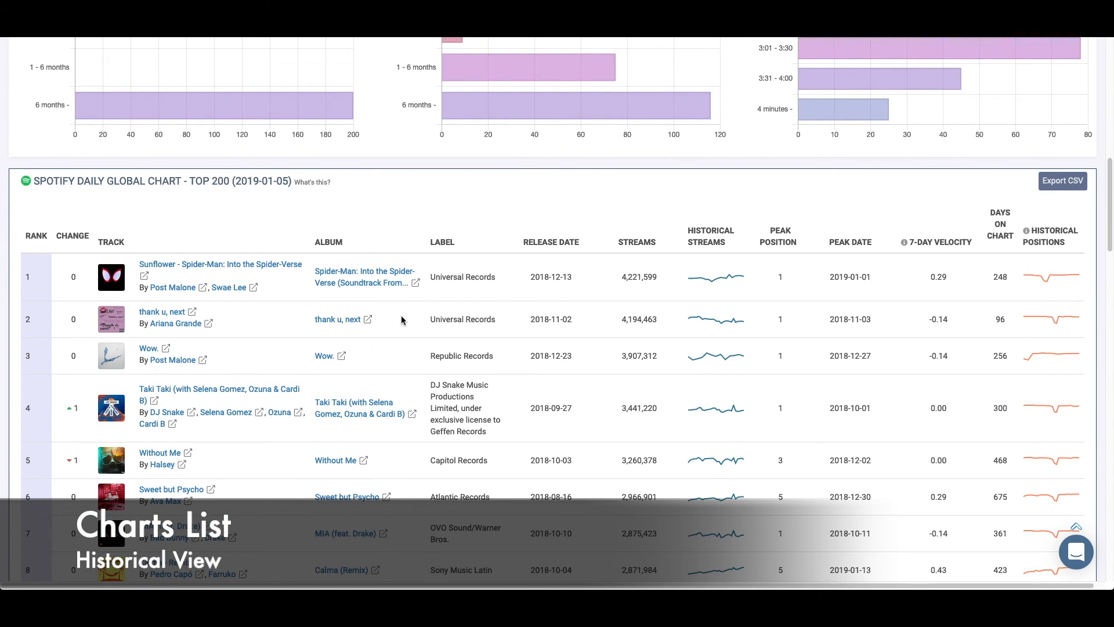